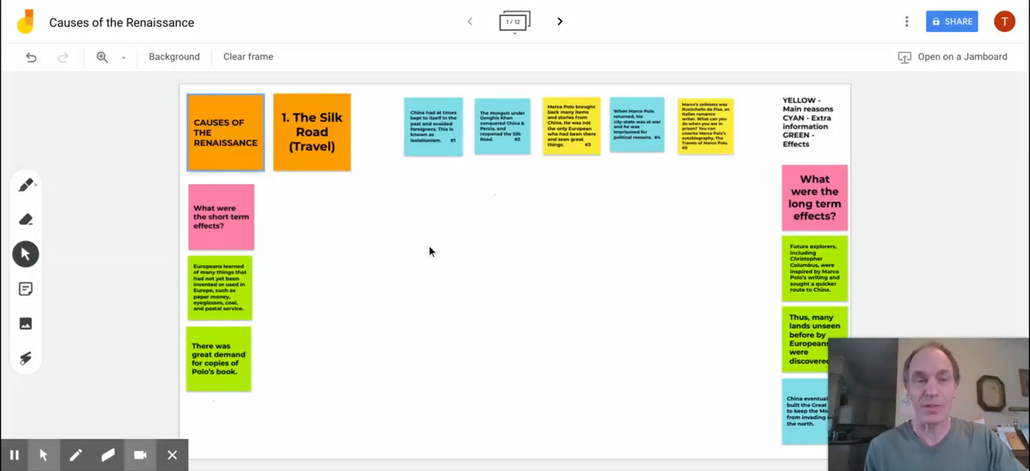
{"action": "mouse_move", "coordinate": [440, 270]}
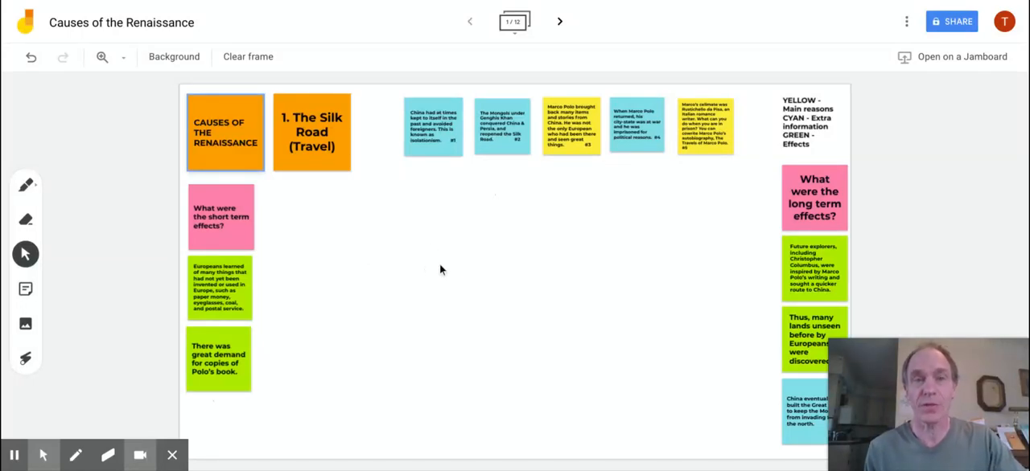
{"action": "mouse_move", "coordinate": [429, 269]}
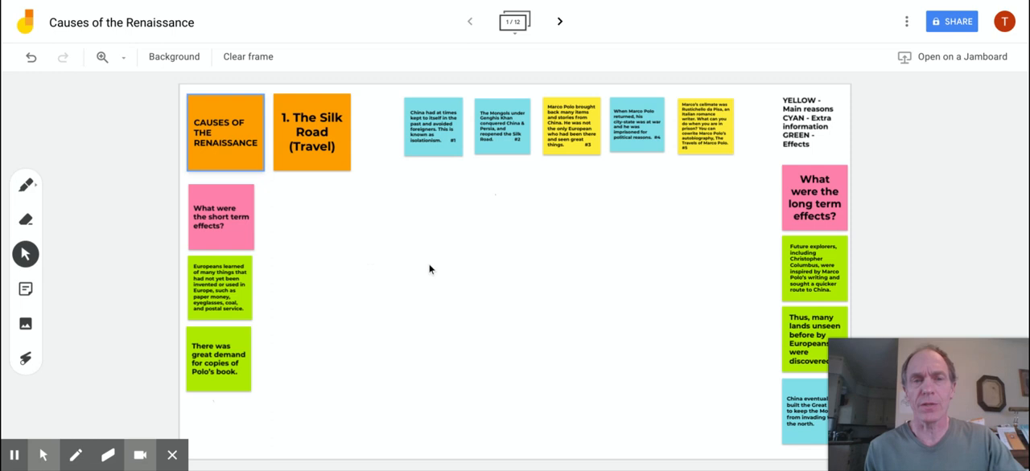
{"action": "mouse_move", "coordinate": [426, 195]}
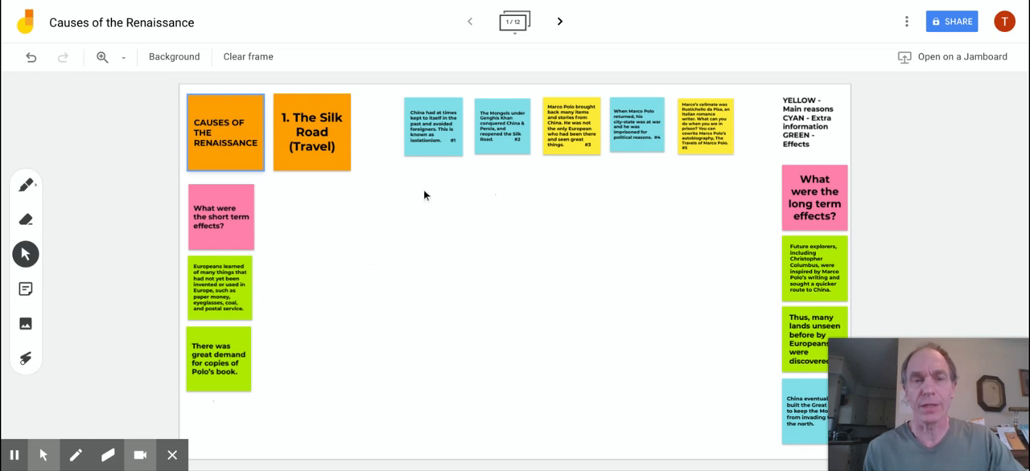
{"action": "mouse_move", "coordinate": [430, 156]}
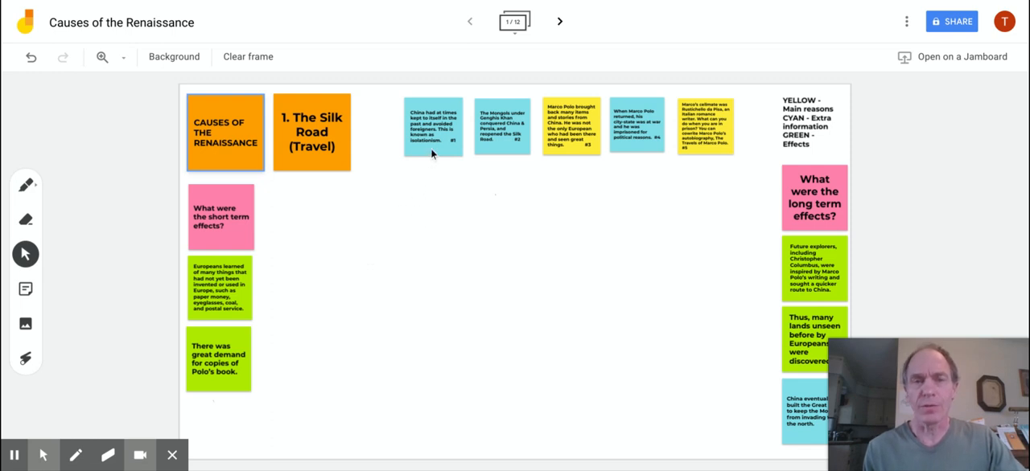
Move note #1 toward the frame centre, then undo the move
{"action": "left_click", "coordinate": [433, 153]}
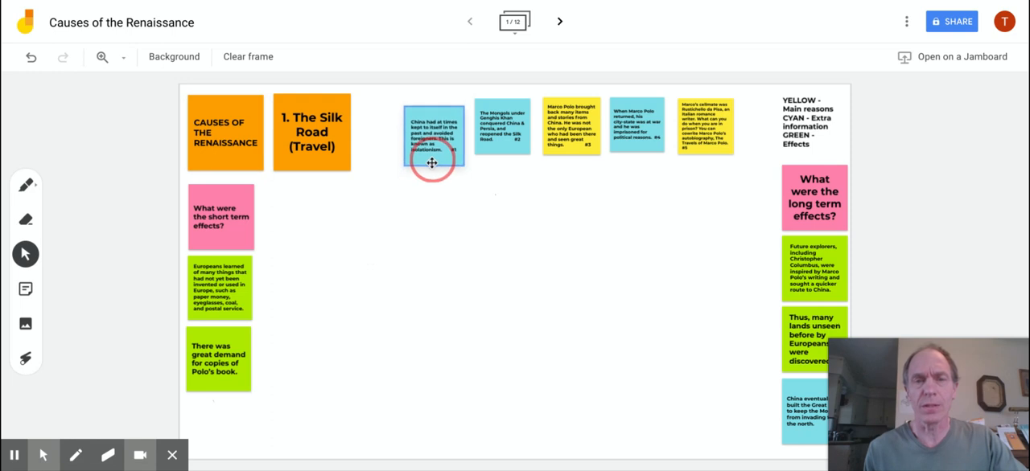
{"action": "left_click_drag", "start_coordinate": [432, 149], "coordinate": [398, 236]}
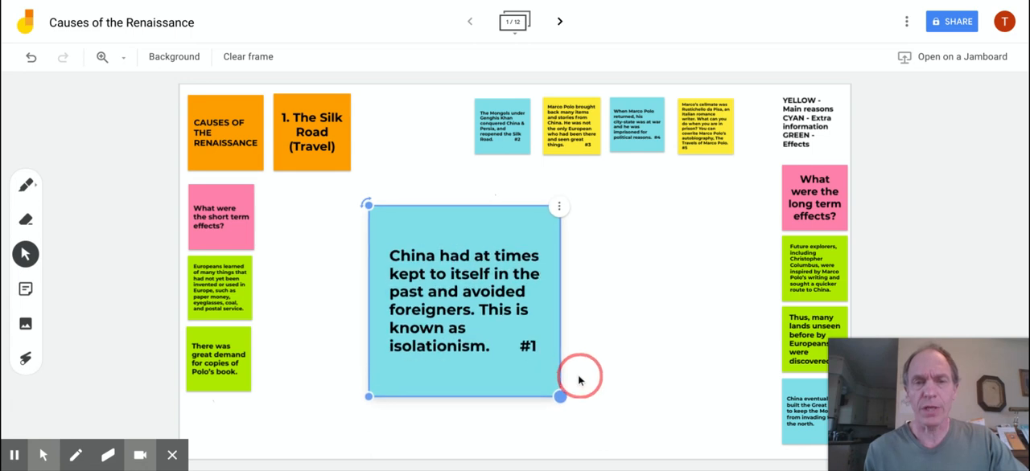
{"action": "left_click", "coordinate": [643, 288]}
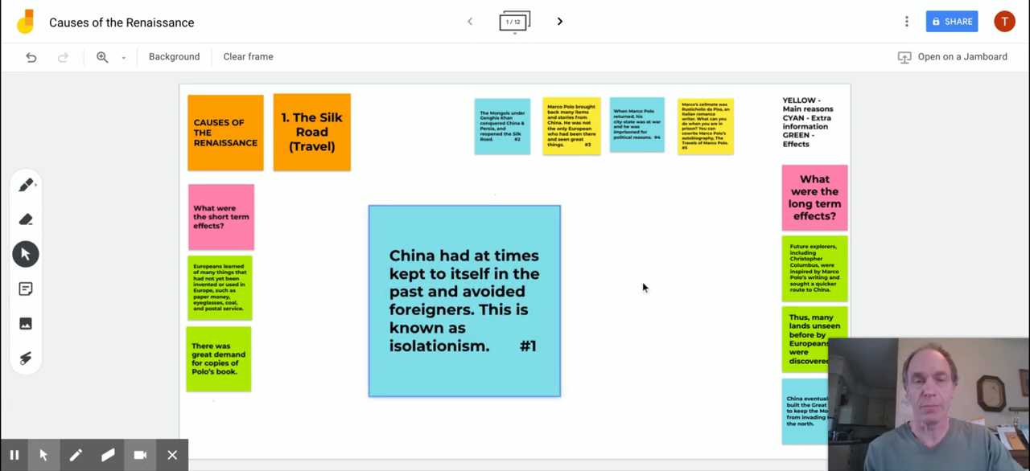
{"action": "mouse_move", "coordinate": [578, 241]}
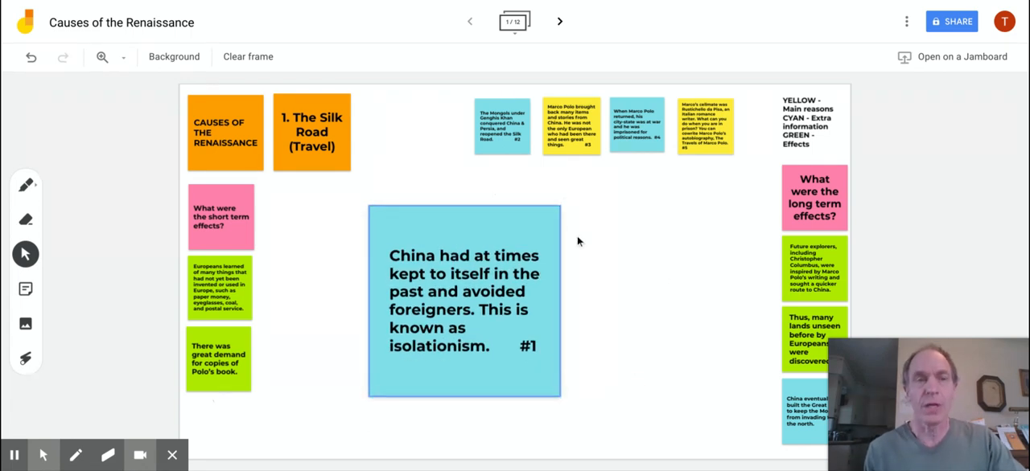
{"action": "left_click", "coordinate": [31, 56]}
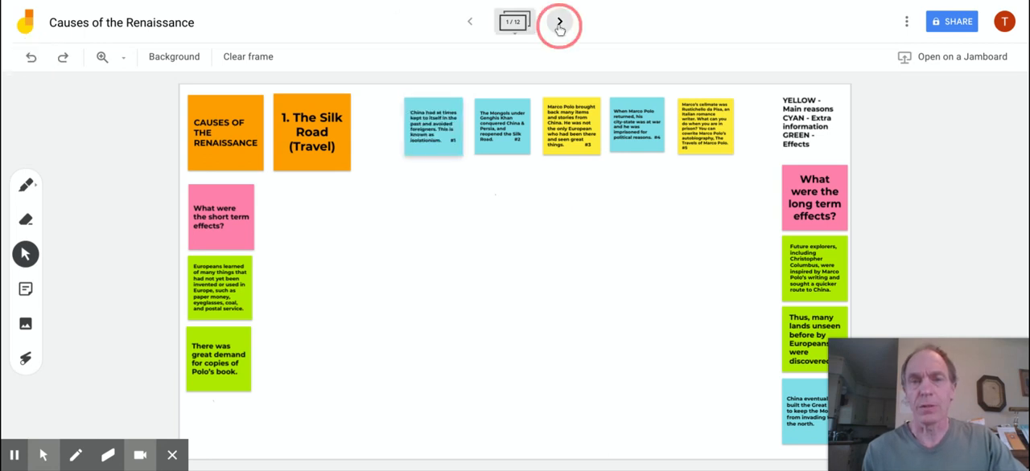
On frame 2, place the KEEP OUT note inside China's outline, then return to frame 1
{"action": "left_click", "coordinate": [560, 22]}
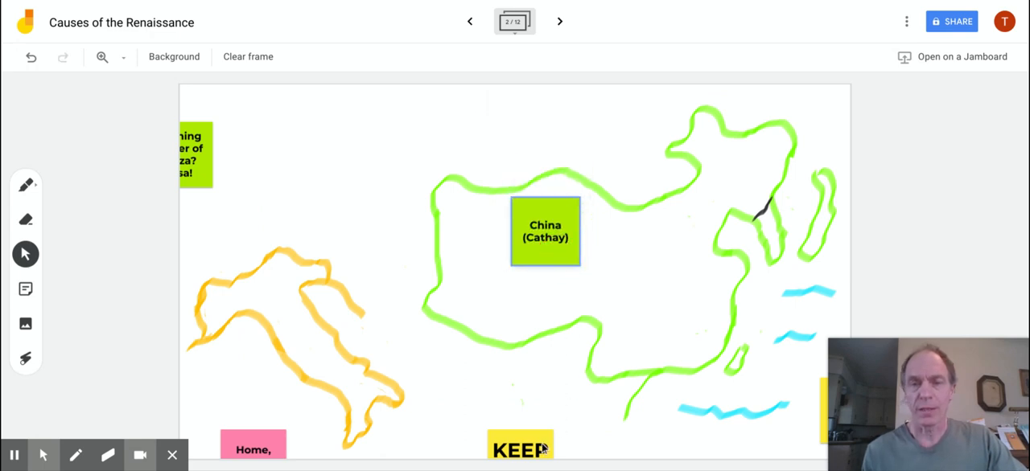
{"action": "left_click_drag", "start_coordinate": [521, 447], "coordinate": [497, 320]}
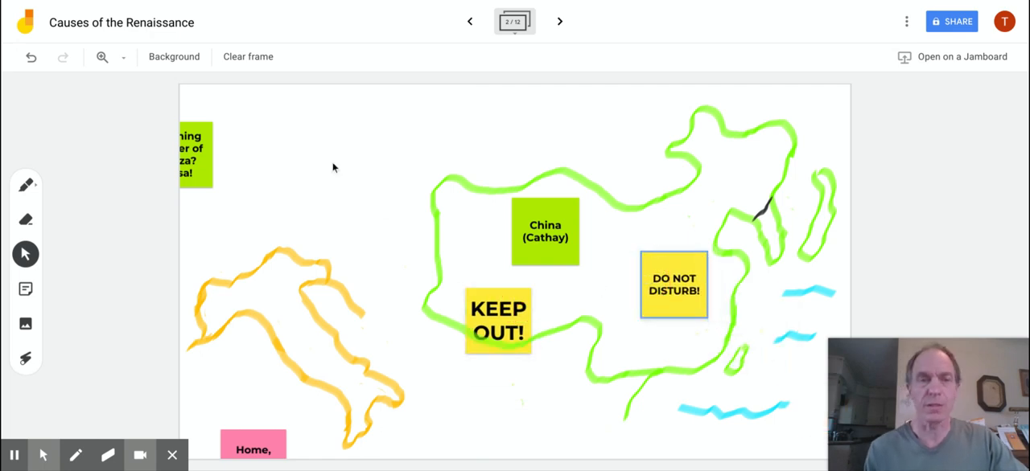
{"action": "left_click", "coordinate": [470, 22]}
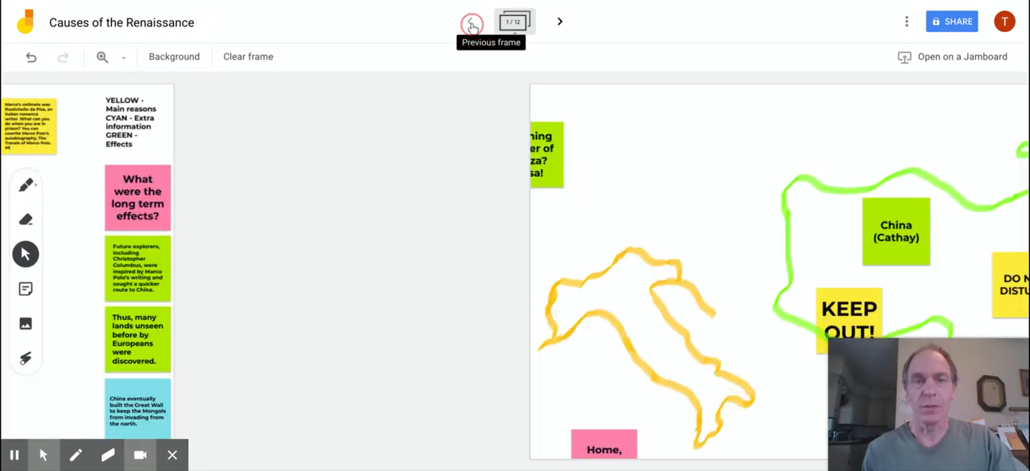
{"action": "left_click", "coordinate": [472, 22]}
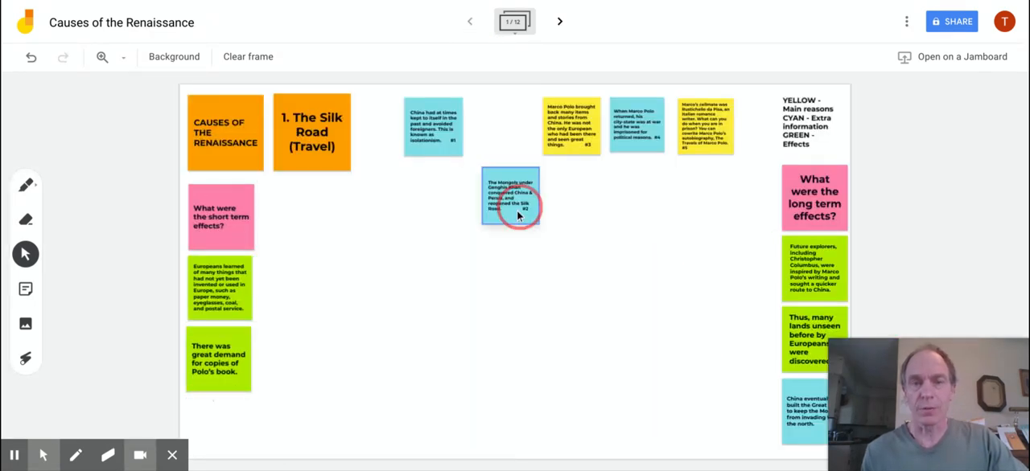
{"action": "left_click_drag", "start_coordinate": [511, 197], "coordinate": [441, 237]}
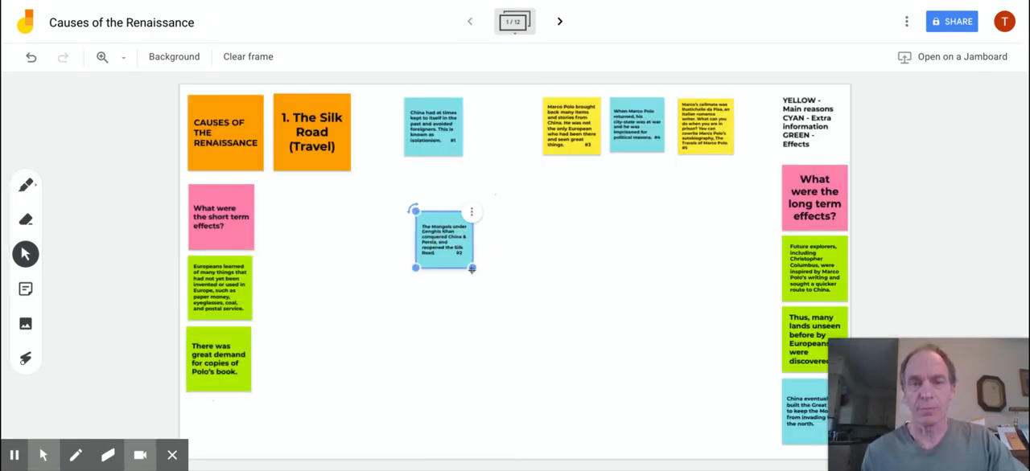
{"action": "left_click_drag", "start_coordinate": [470, 269], "coordinate": [586, 376]}
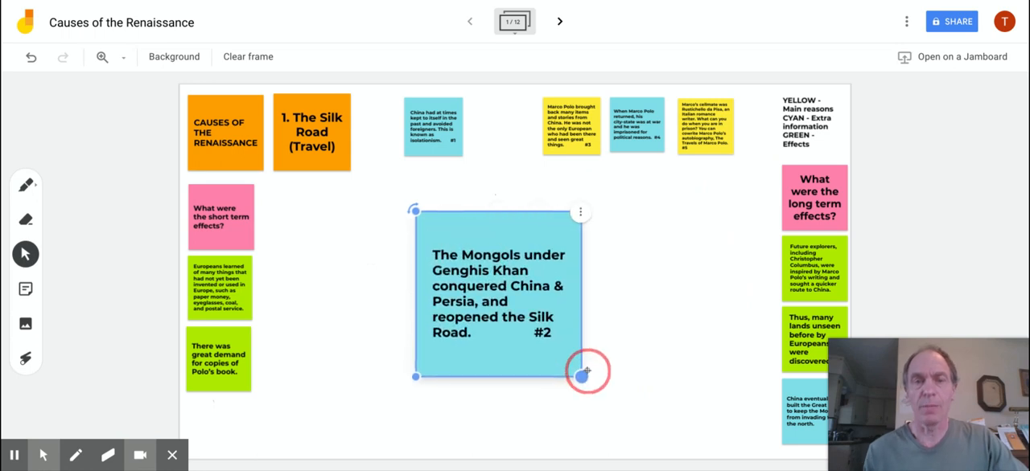
{"action": "left_click", "coordinate": [612, 296]}
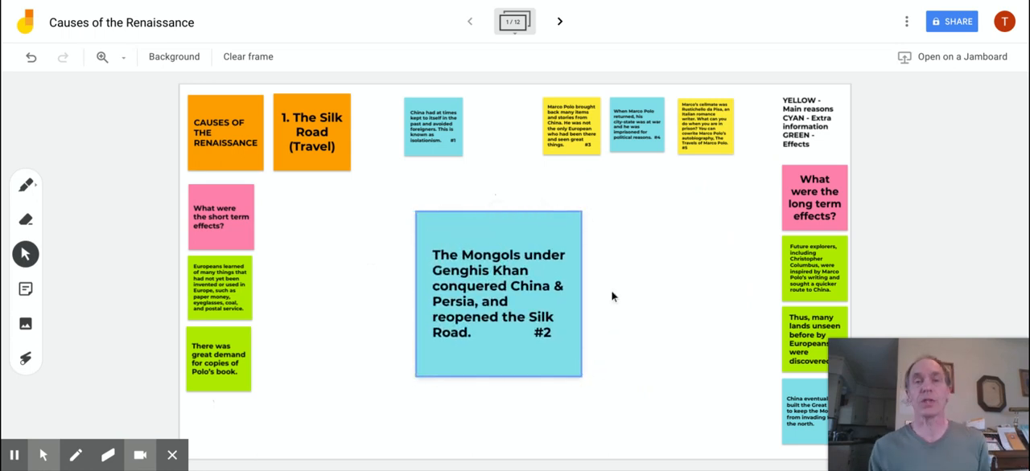
{"action": "mouse_move", "coordinate": [611, 279]}
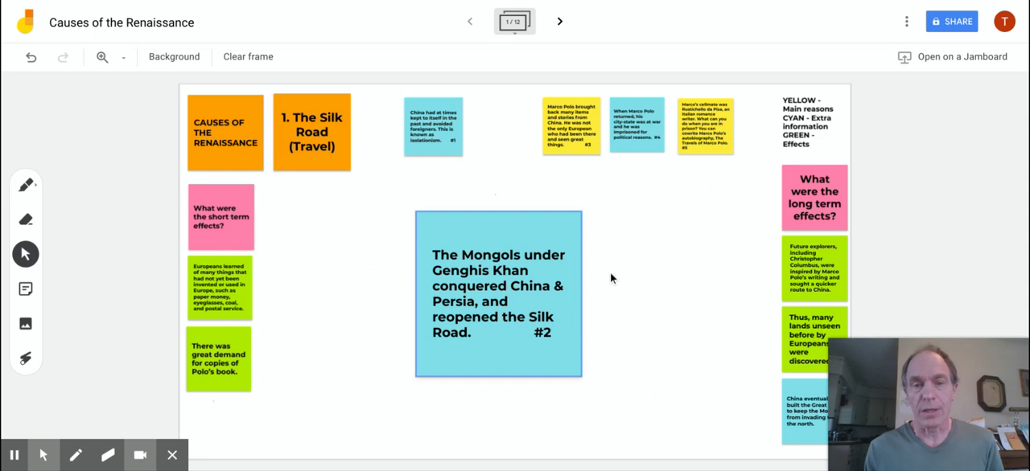
{"action": "left_click", "coordinate": [30, 57]}
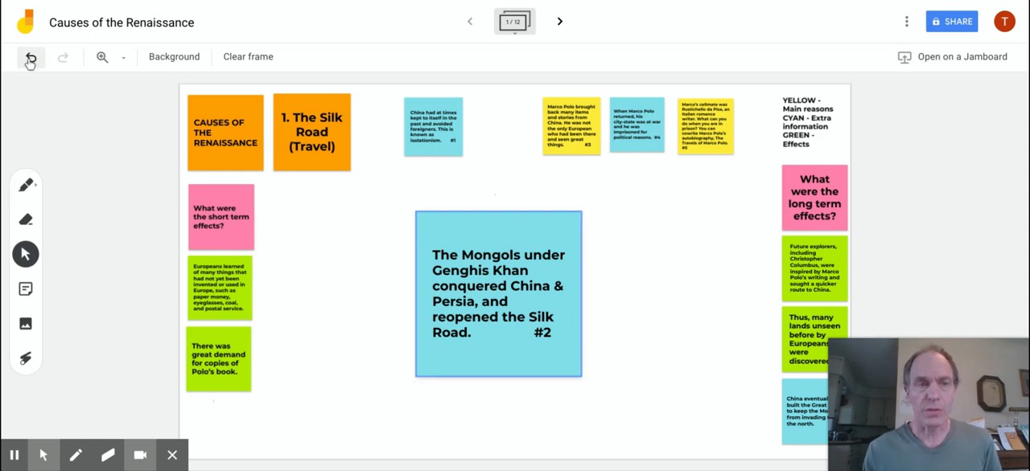
{"action": "left_click", "coordinate": [30, 57]}
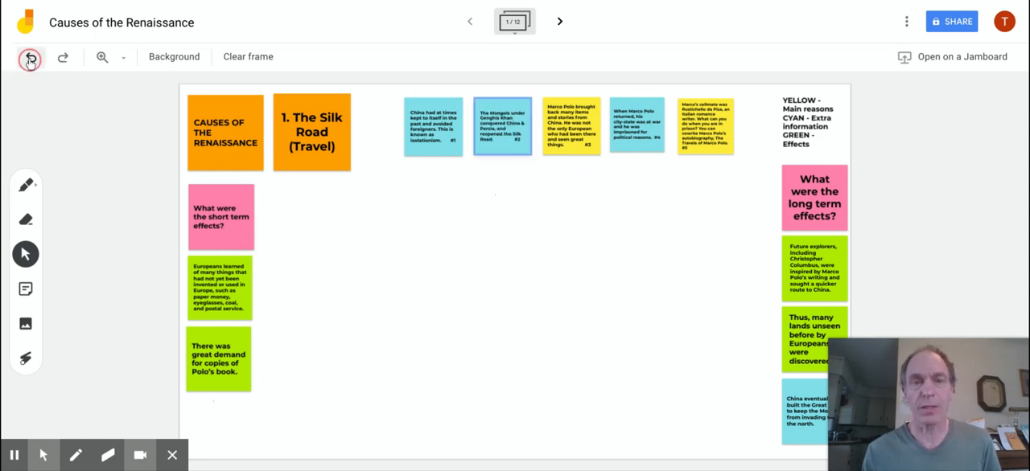
{"action": "left_click", "coordinate": [571, 126]}
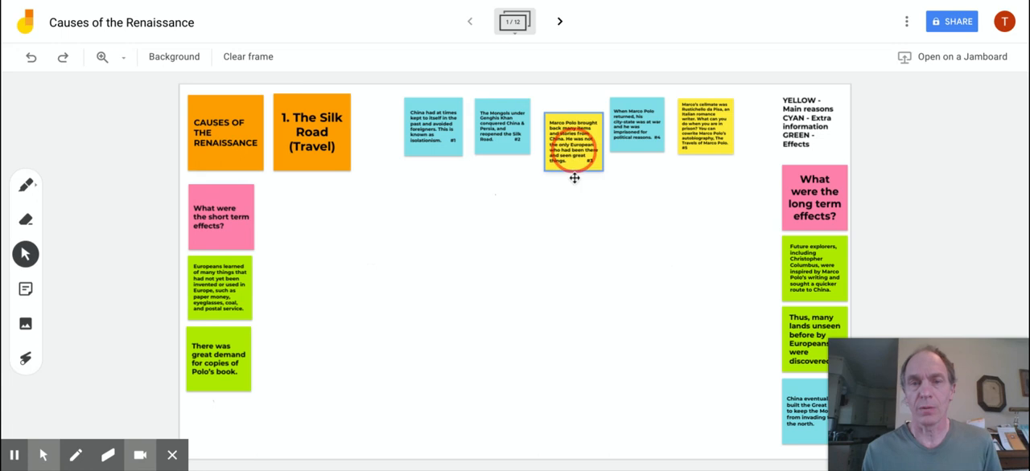
{"action": "left_click_drag", "start_coordinate": [574, 133], "coordinate": [394, 225]}
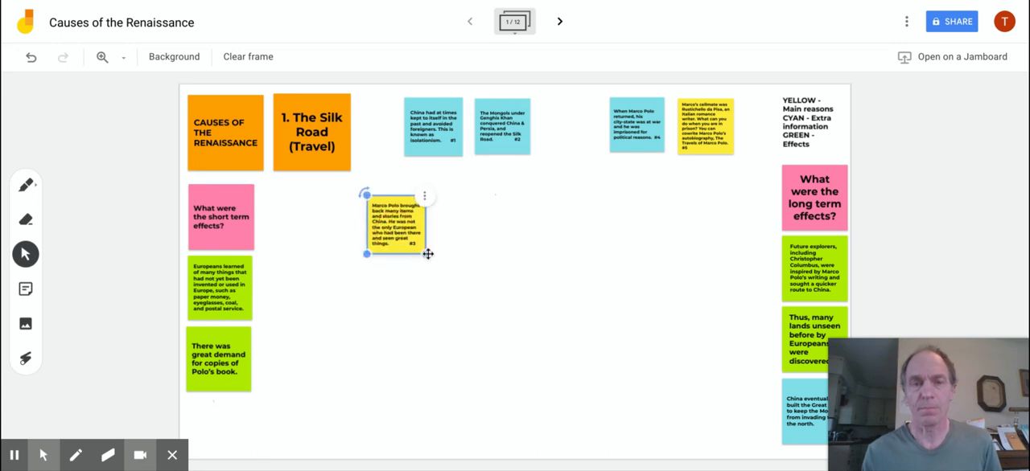
{"action": "left_click_drag", "start_coordinate": [428, 253], "coordinate": [567, 394]}
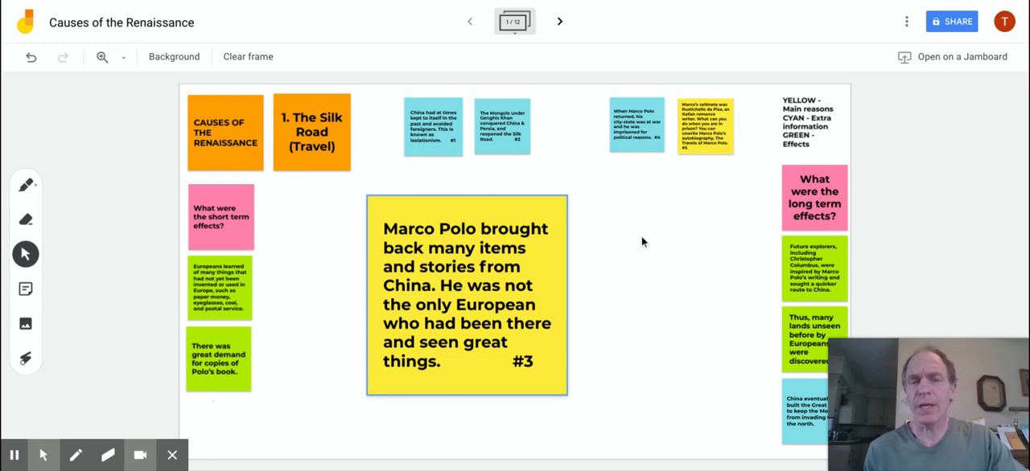
{"action": "mouse_move", "coordinate": [635, 289]}
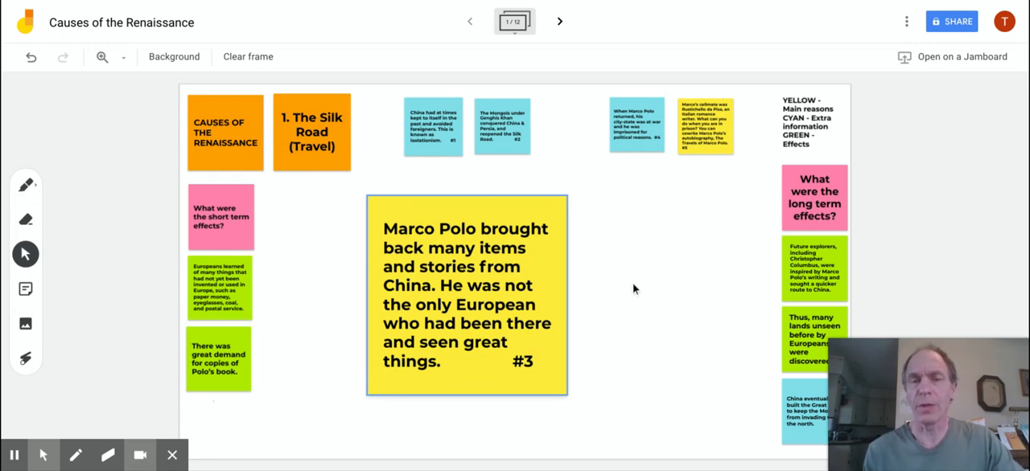
{"action": "mouse_move", "coordinate": [31, 57]}
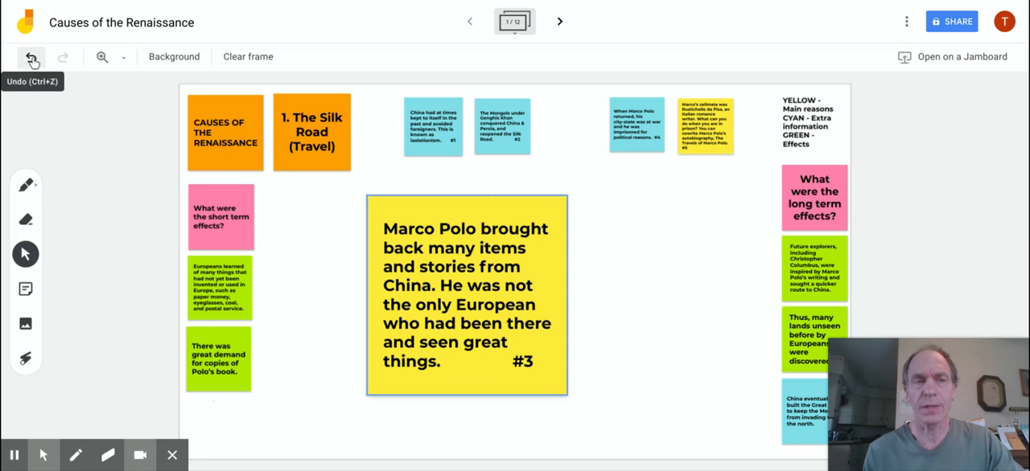
{"action": "left_click", "coordinate": [31, 57]}
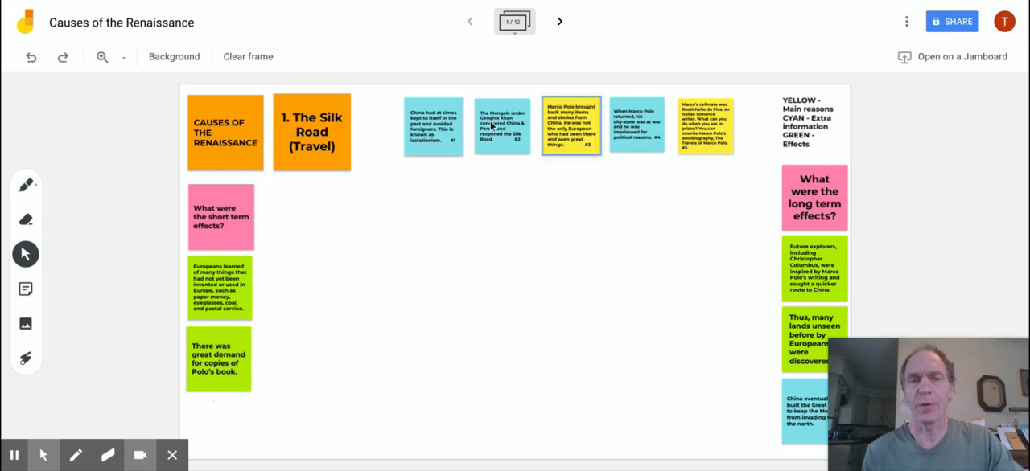
Move and enlarge note #4 mid-frame, then undo and return it between #3 and #5
{"action": "left_click_drag", "start_coordinate": [636, 124], "coordinate": [494, 245]}
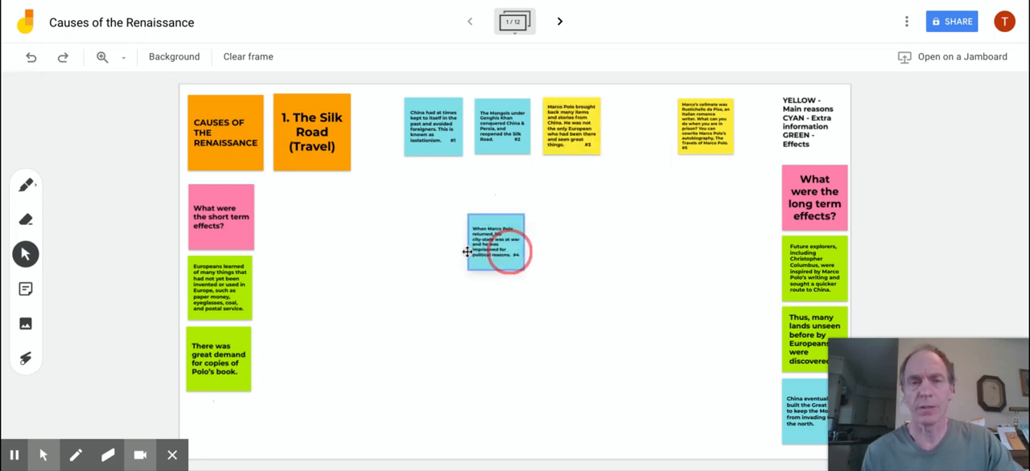
{"action": "left_click_drag", "start_coordinate": [494, 244], "coordinate": [429, 253]}
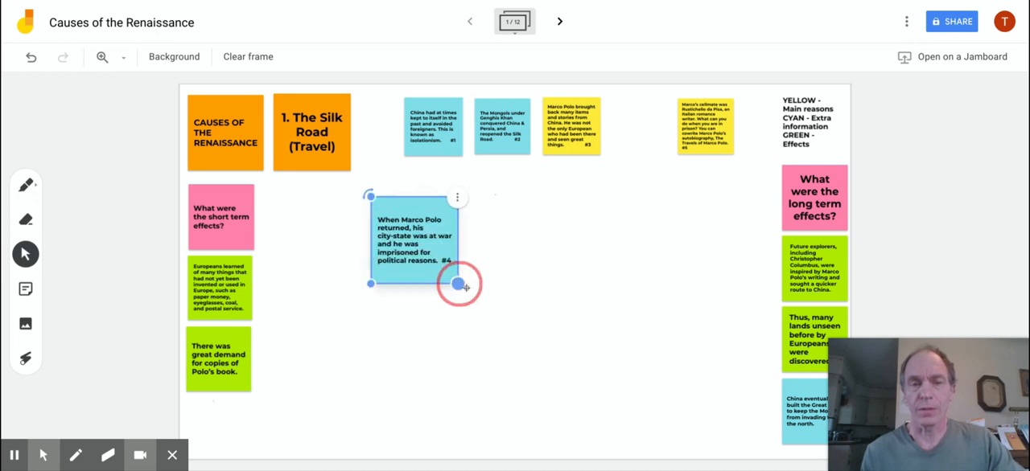
{"action": "left_click_drag", "start_coordinate": [459, 284], "coordinate": [555, 380]}
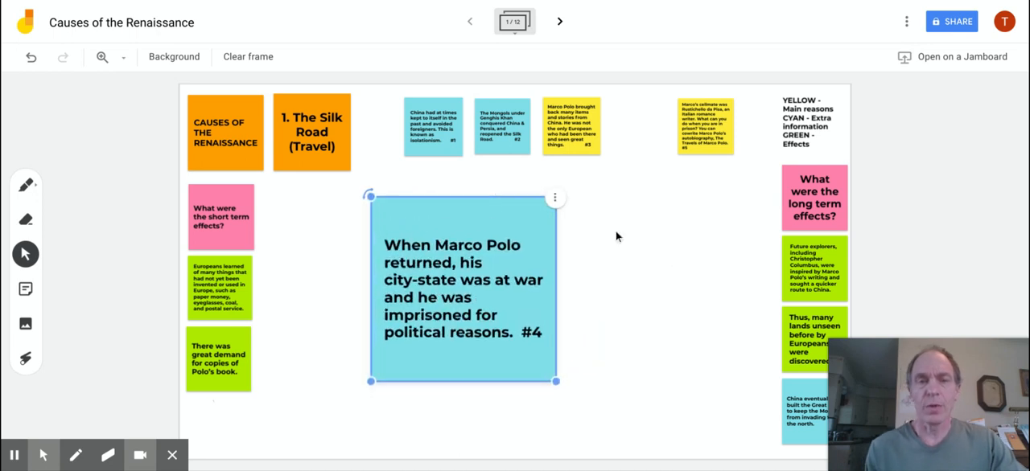
{"action": "left_click", "coordinate": [337, 265]}
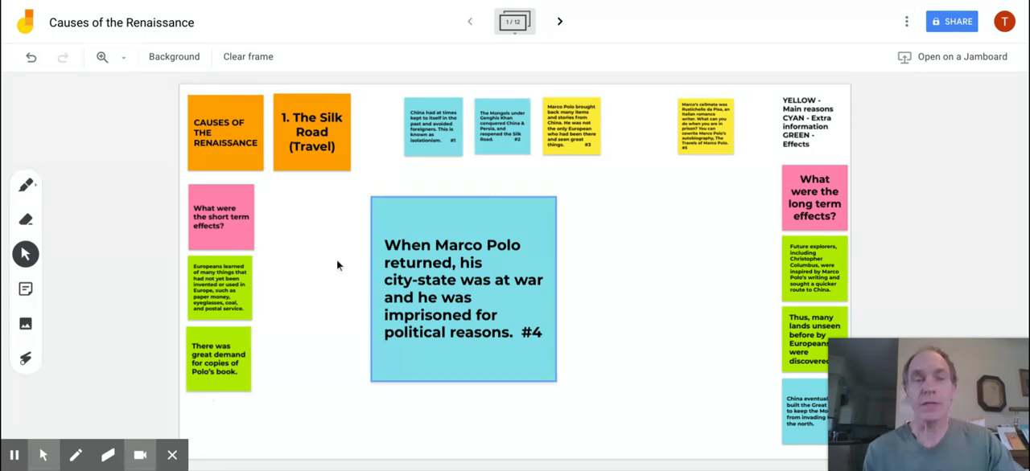
{"action": "mouse_move", "coordinate": [132, 90]}
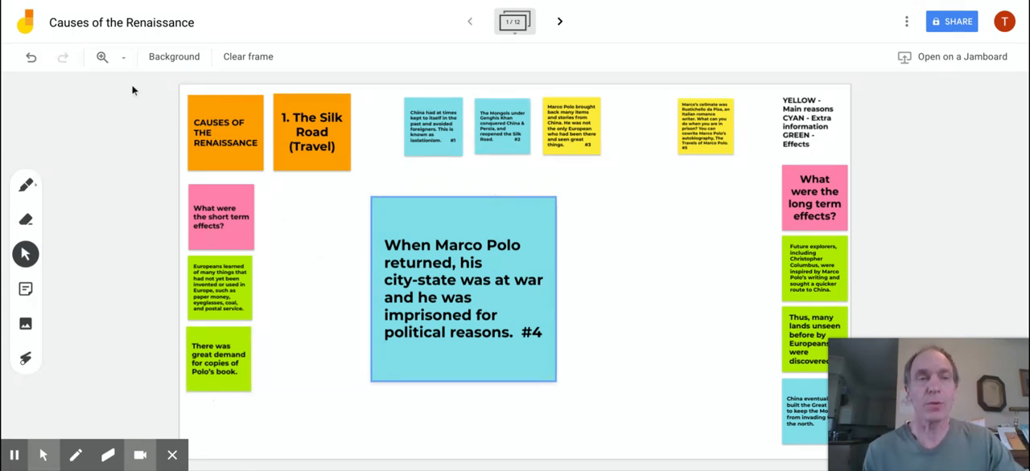
{"action": "left_click", "coordinate": [31, 57]}
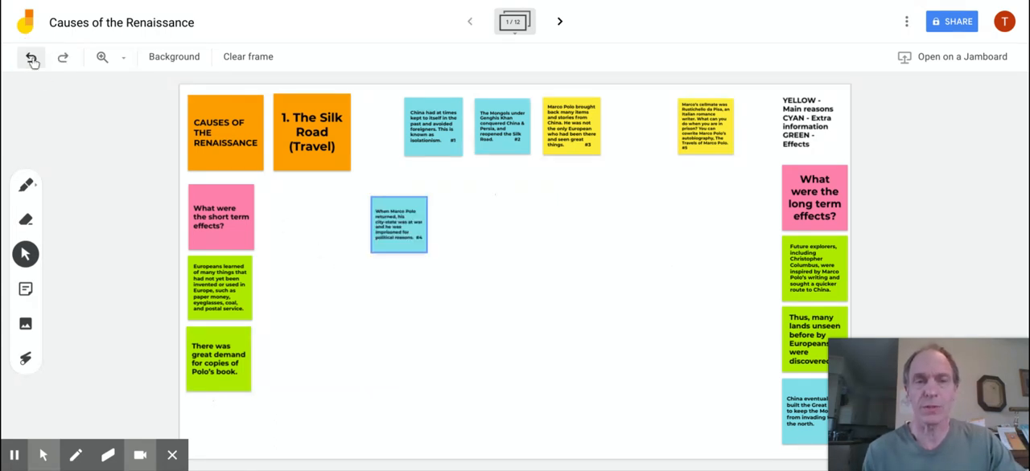
{"action": "left_click_drag", "start_coordinate": [398, 226], "coordinate": [637, 127]}
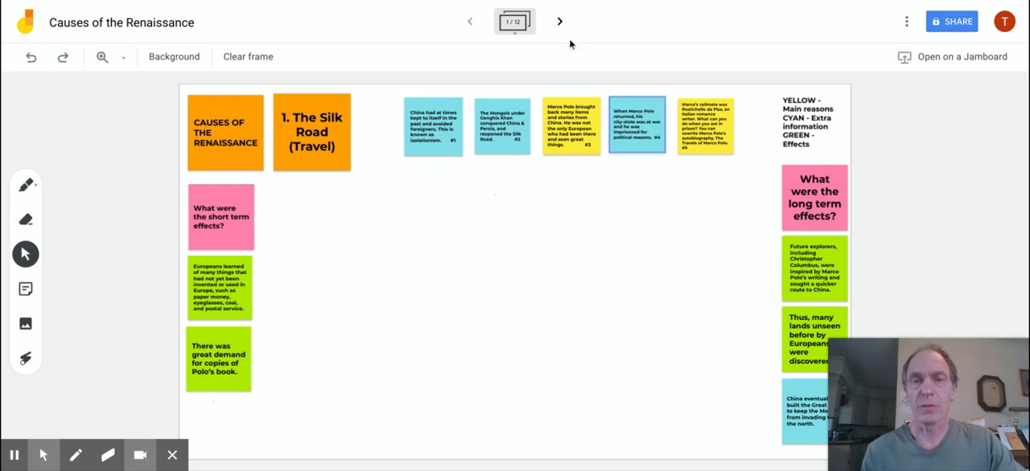
On frame 2, move the pink war note onto Italy and the Pisa note onto the map
{"action": "left_click", "coordinate": [559, 21]}
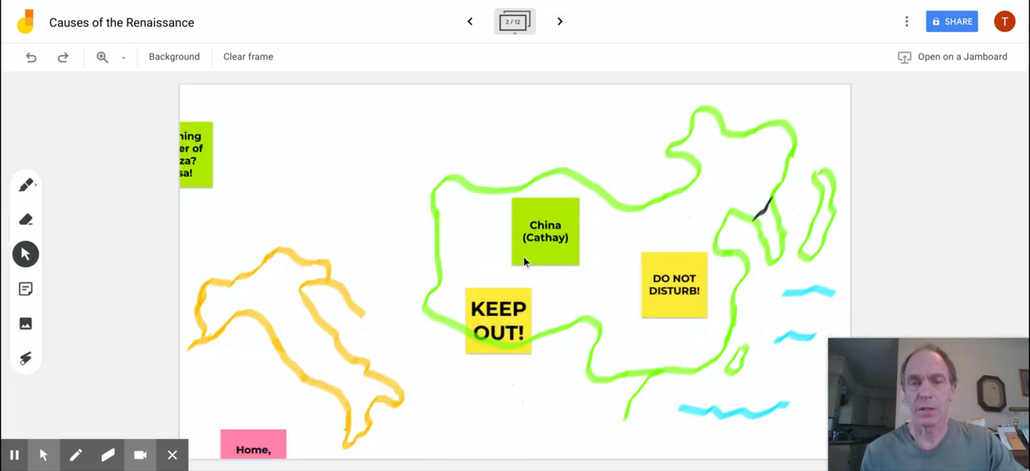
{"action": "left_click_drag", "start_coordinate": [252, 449], "coordinate": [288, 373]}
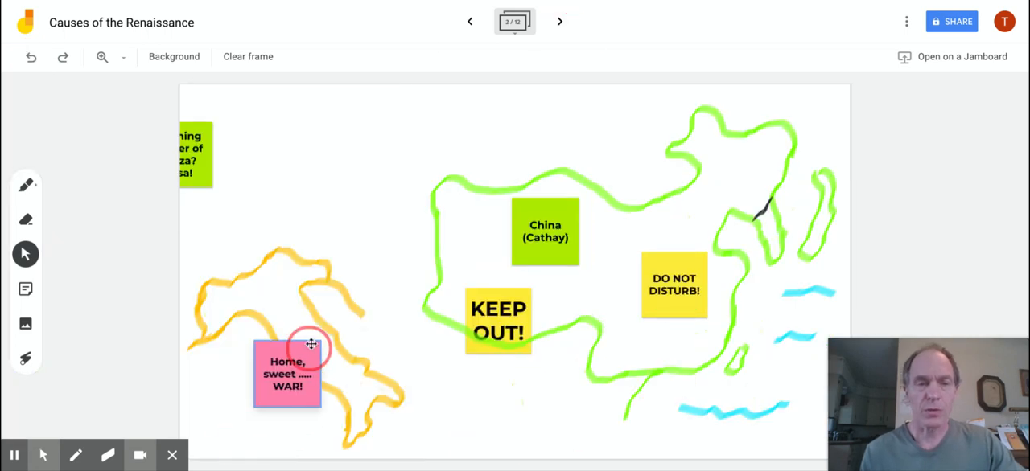
{"action": "left_click_drag", "start_coordinate": [310, 372], "coordinate": [297, 347]}
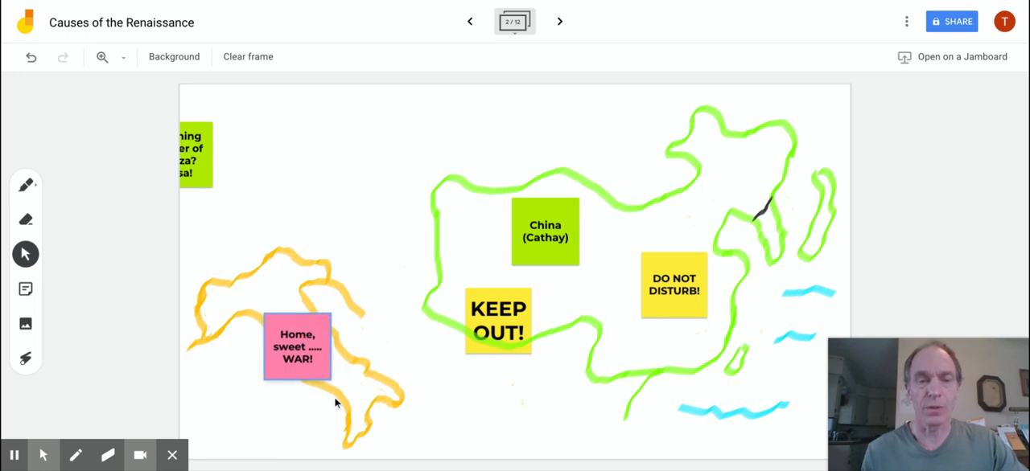
{"action": "mouse_move", "coordinate": [208, 172]}
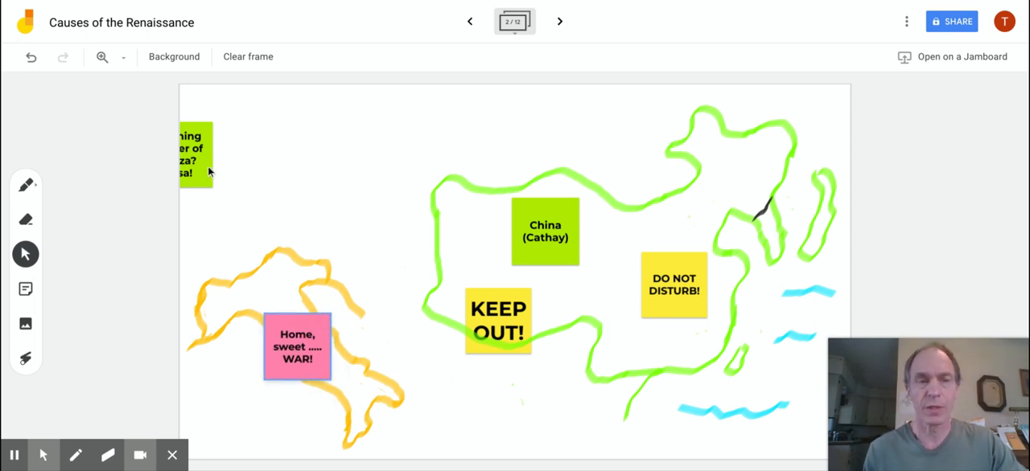
{"action": "left_click_drag", "start_coordinate": [195, 153], "coordinate": [241, 197]}
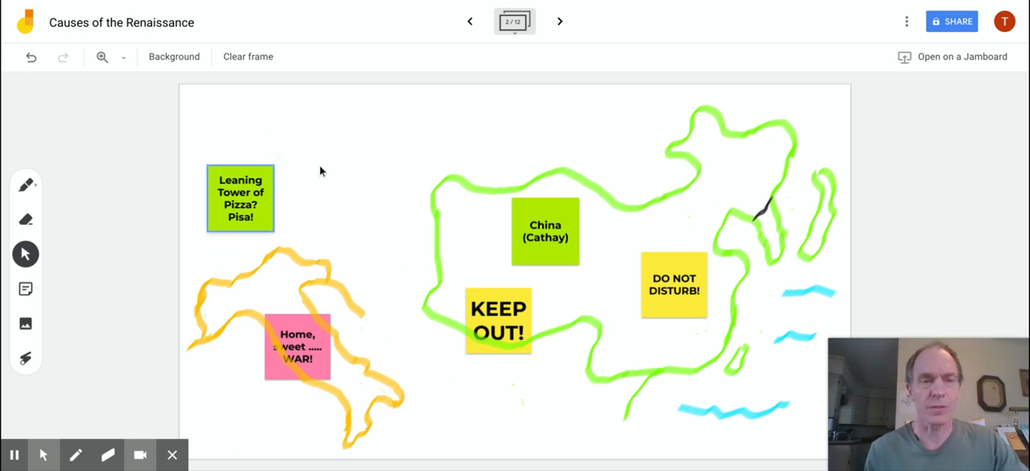
{"action": "mouse_move", "coordinate": [213, 141]}
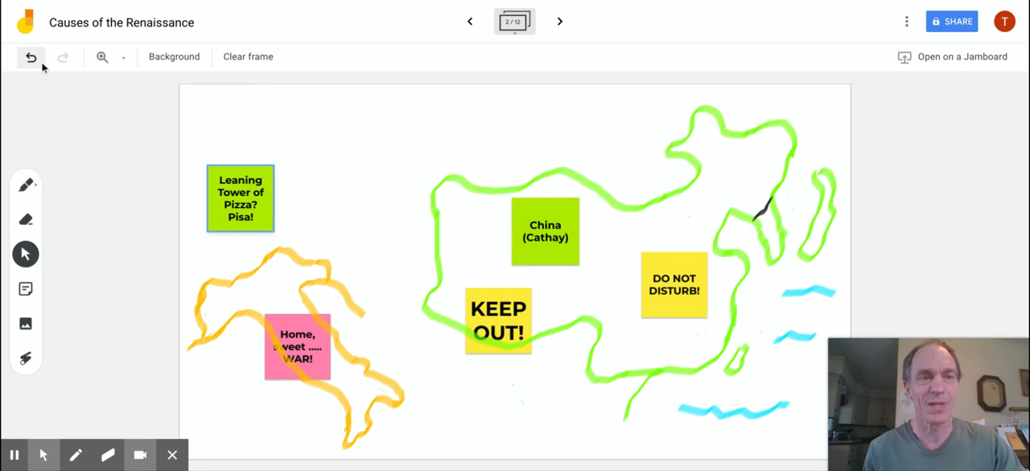
{"action": "mouse_move", "coordinate": [470, 22]}
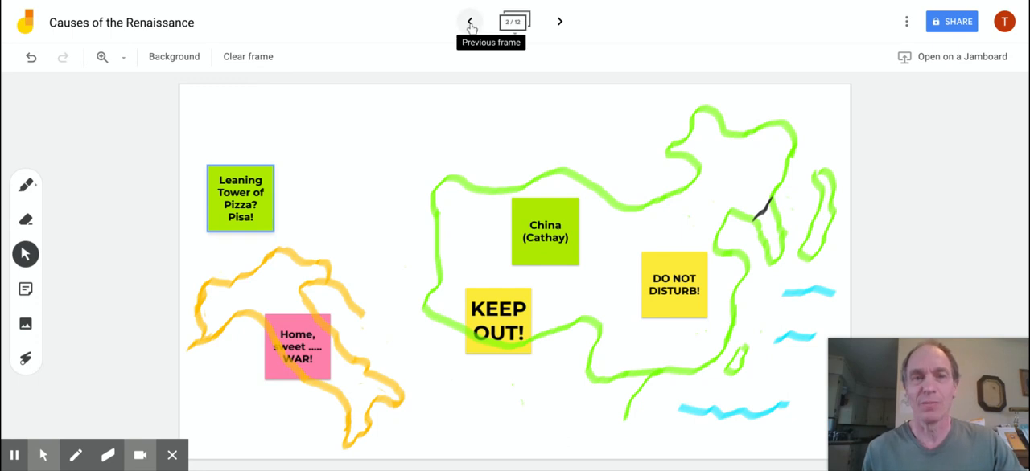
On frame 1, move and enlarge yellow note #5 in the centre, then undo it
{"action": "left_click", "coordinate": [470, 21]}
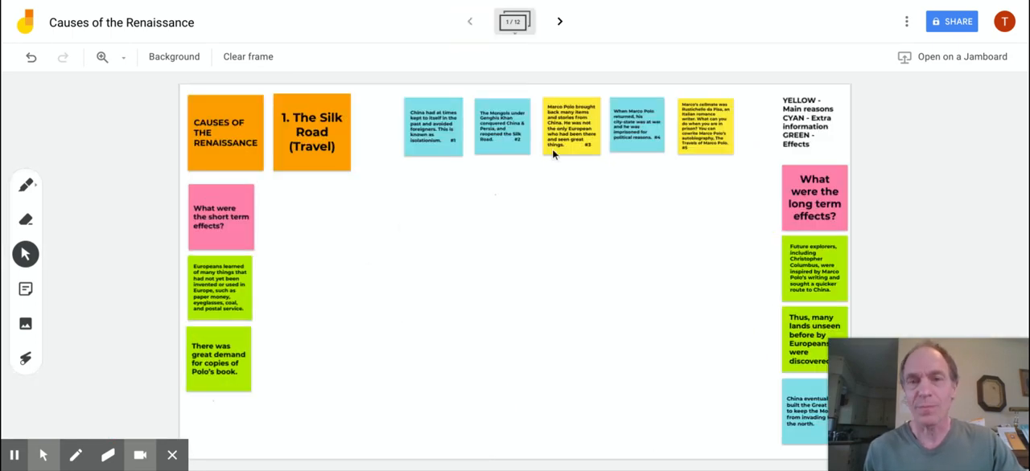
{"action": "left_click_drag", "start_coordinate": [705, 125], "coordinate": [442, 269]}
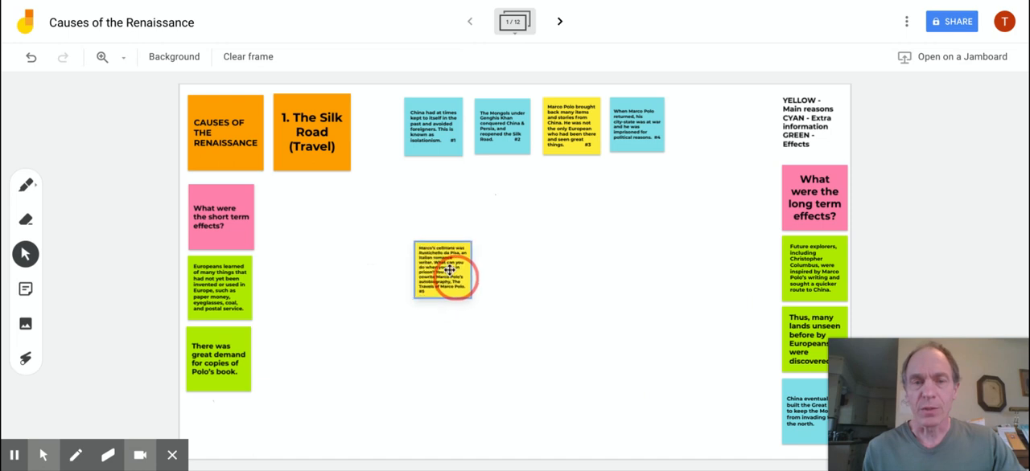
{"action": "left_click_drag", "start_coordinate": [442, 270], "coordinate": [433, 233]}
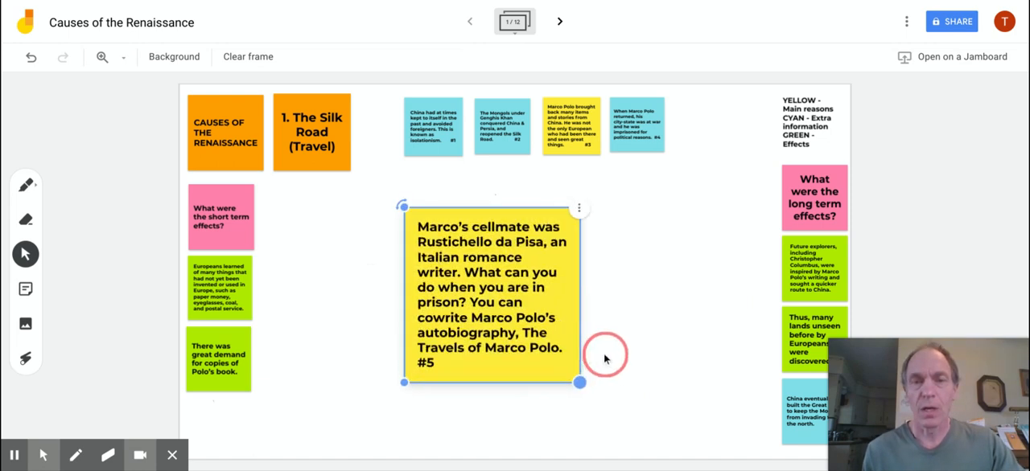
{"action": "left_click", "coordinate": [666, 290]}
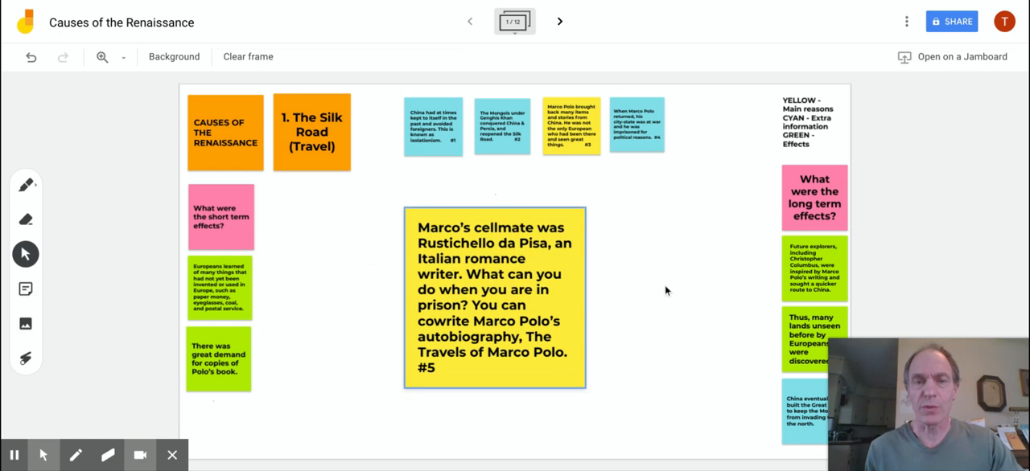
{"action": "mouse_move", "coordinate": [672, 271]}
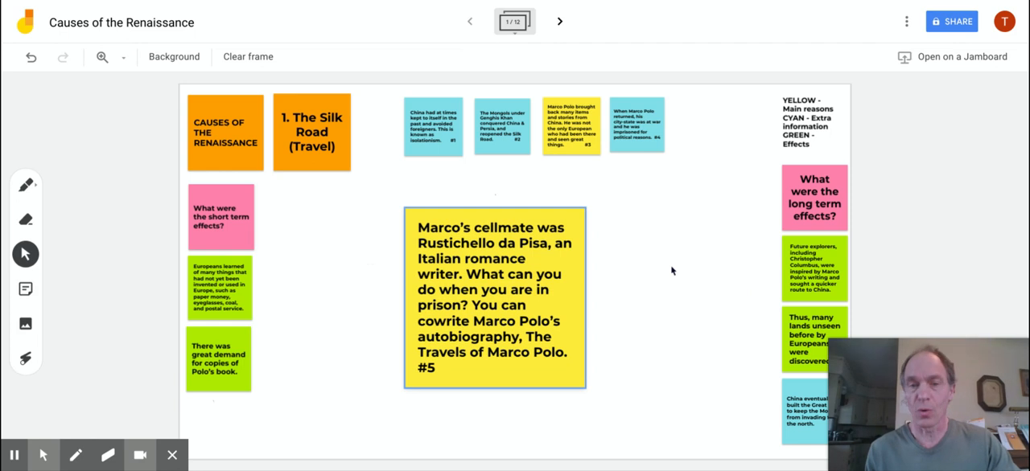
{"action": "mouse_move", "coordinate": [651, 313]}
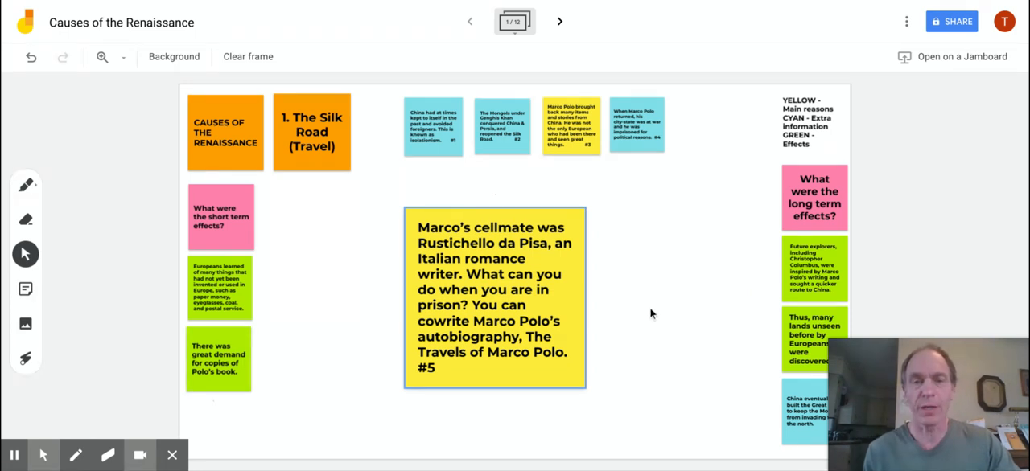
{"action": "mouse_move", "coordinate": [22, 54]}
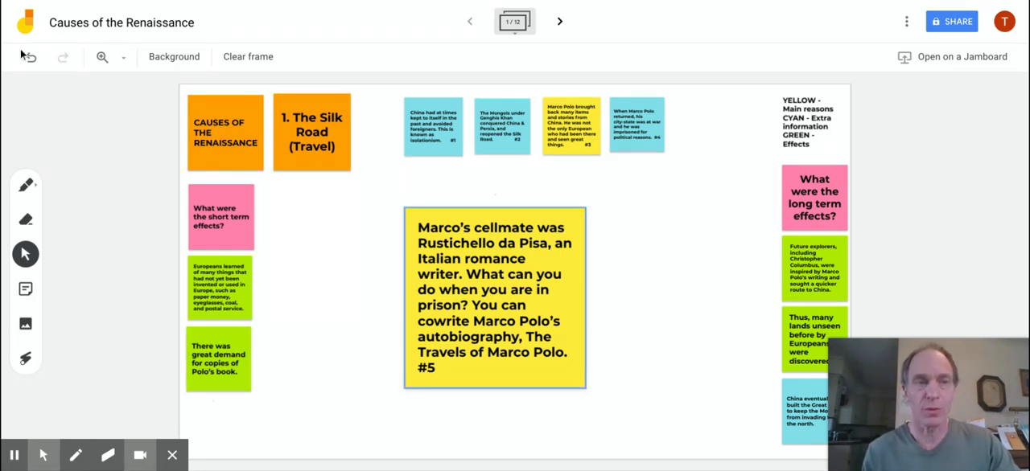
{"action": "left_click", "coordinate": [28, 57]}
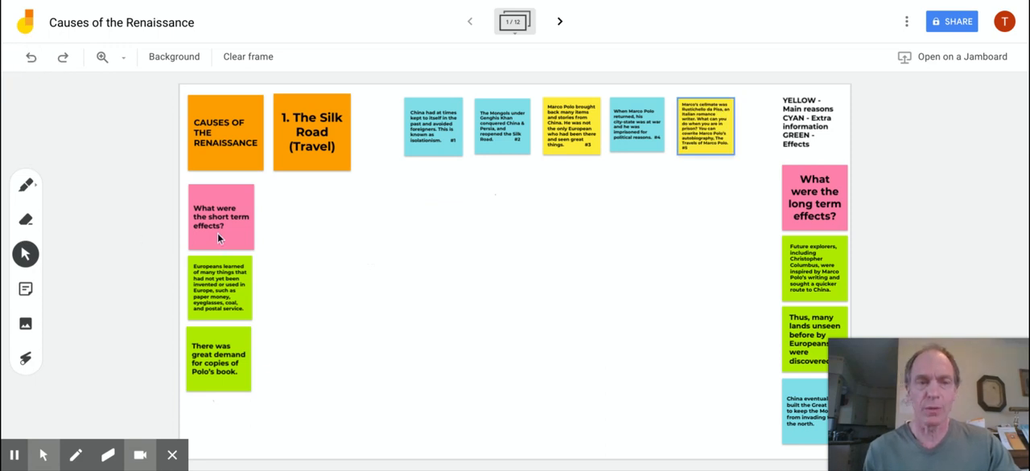
{"action": "left_click_drag", "start_coordinate": [221, 217], "coordinate": [436, 256]}
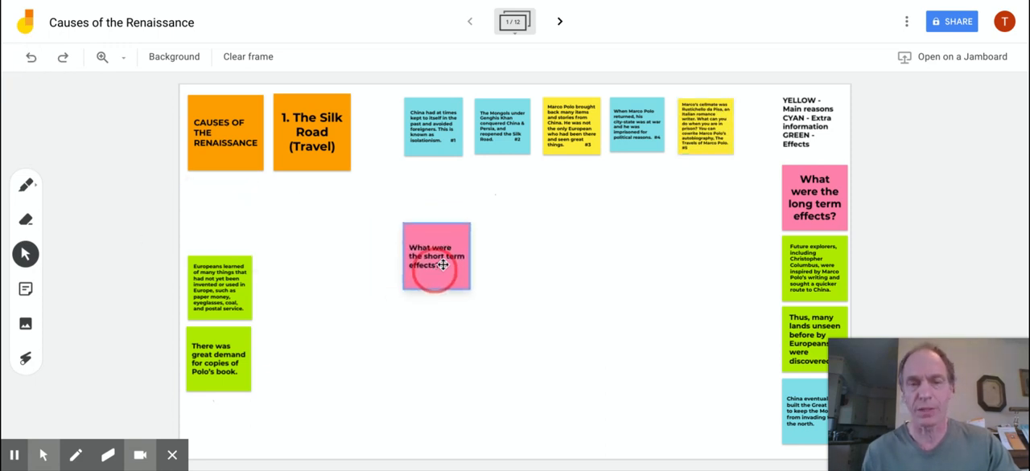
{"action": "left_click_drag", "start_coordinate": [436, 256], "coordinate": [440, 228]}
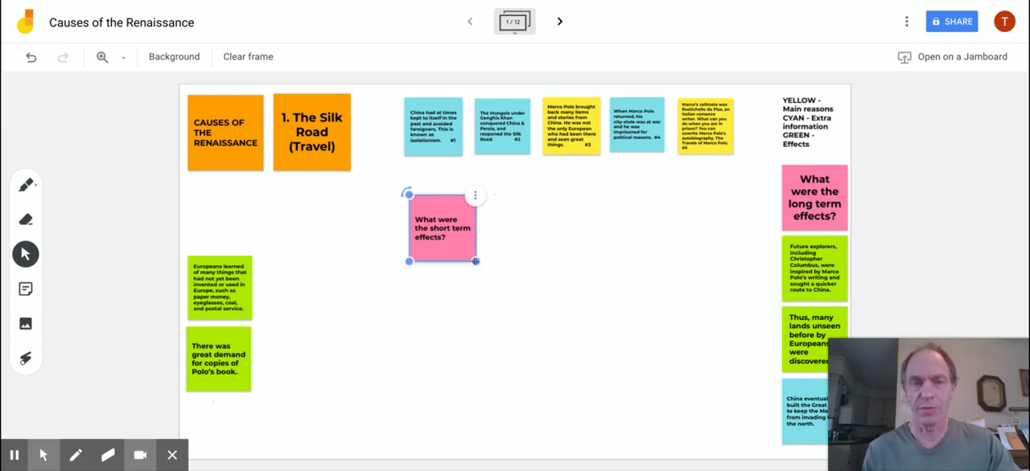
{"action": "left_click", "coordinate": [30, 58]}
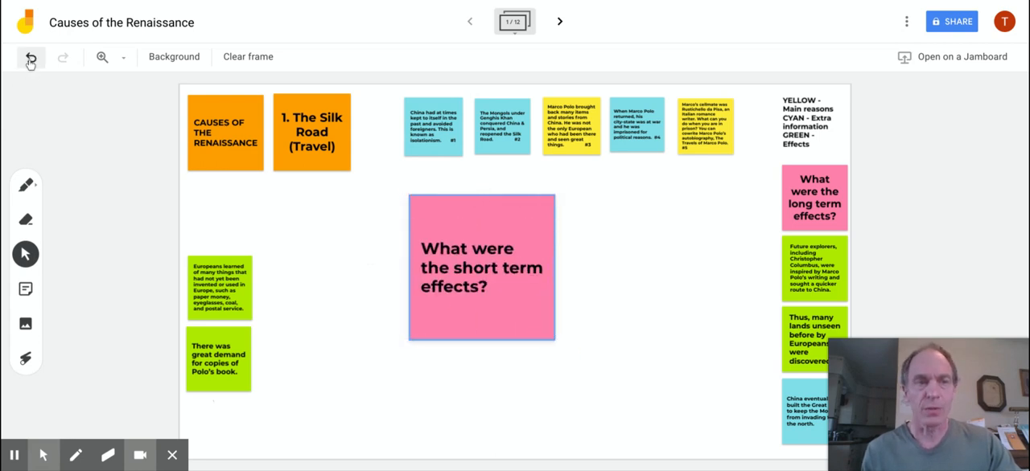
{"action": "left_click", "coordinate": [31, 58]}
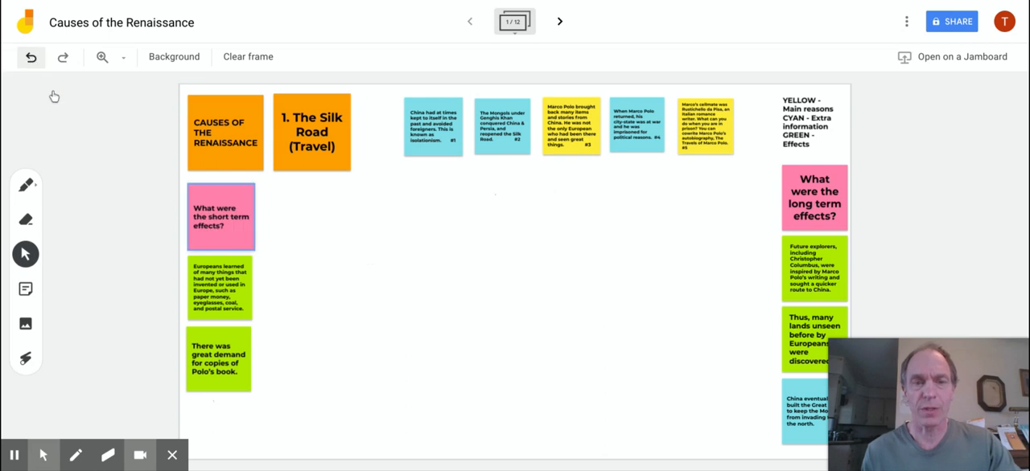
{"action": "left_click_drag", "start_coordinate": [221, 288], "coordinate": [430, 247]}
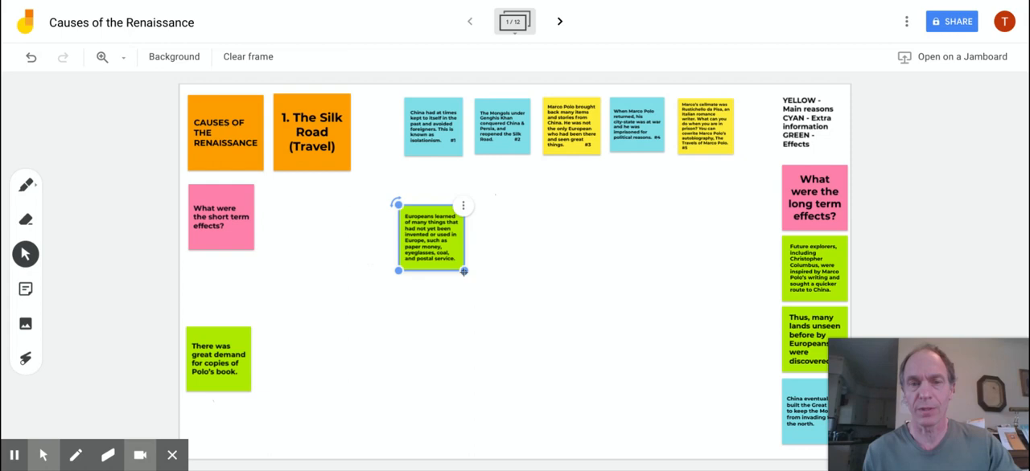
{"action": "left_click_drag", "start_coordinate": [463, 271], "coordinate": [579, 387]}
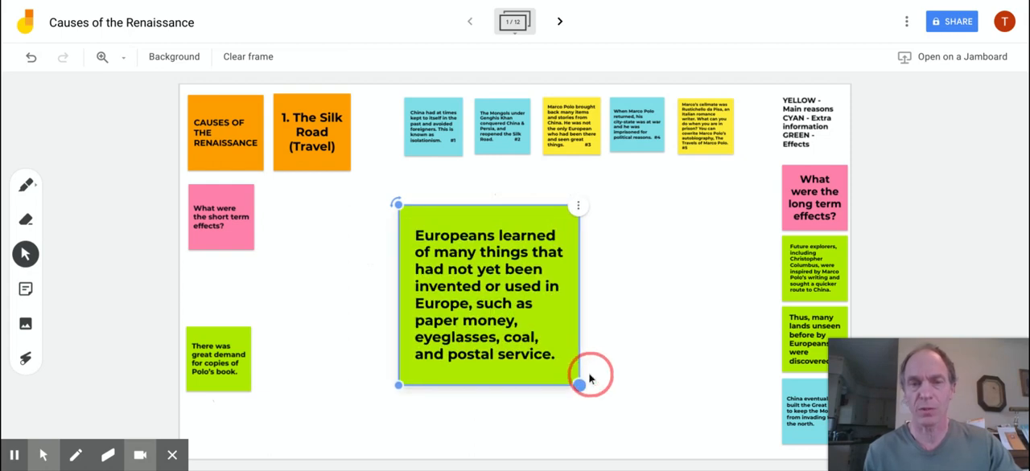
{"action": "left_click", "coordinate": [666, 266]}
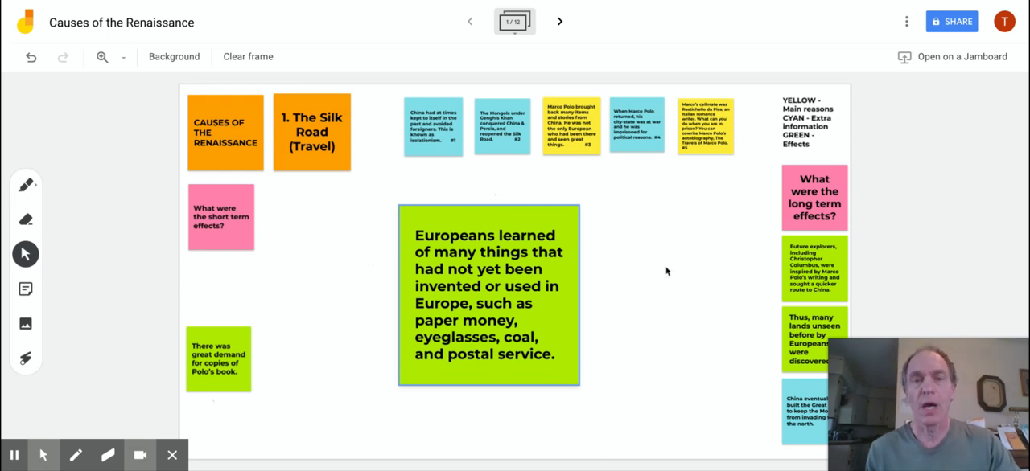
{"action": "left_click", "coordinate": [488, 296]}
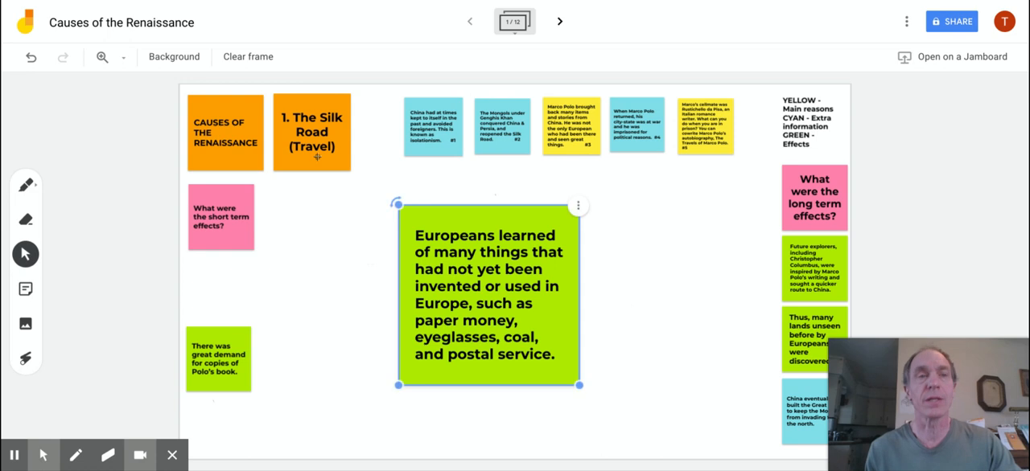
{"action": "left_click", "coordinate": [30, 57]}
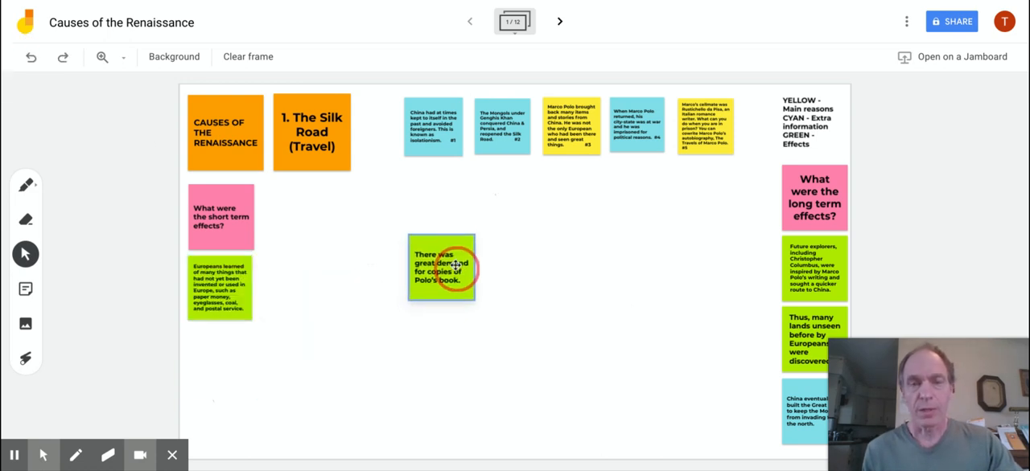
{"action": "left_click_drag", "start_coordinate": [475, 289], "coordinate": [551, 374]}
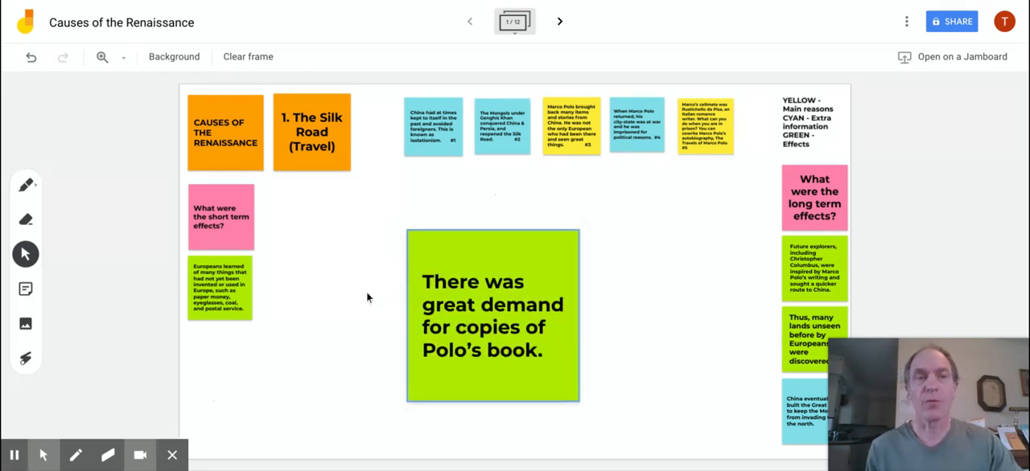
{"action": "mouse_move", "coordinate": [30, 56]}
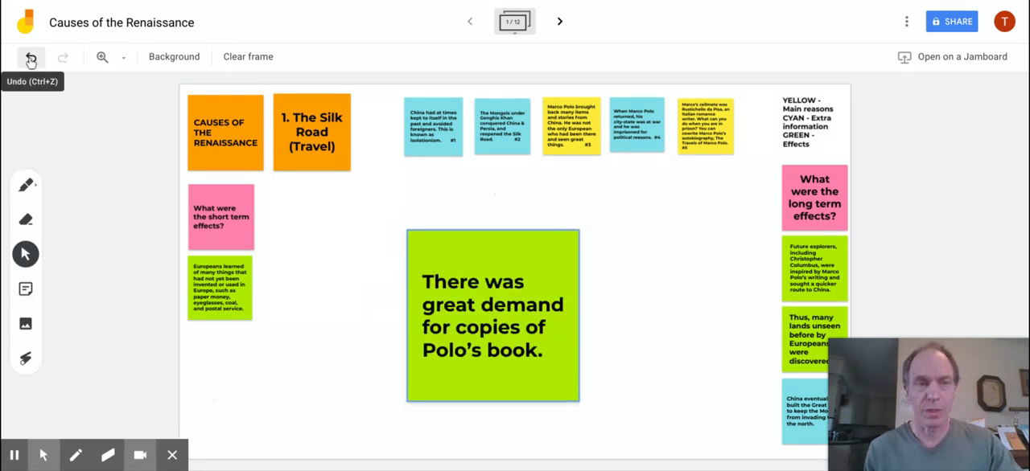
{"action": "left_click", "coordinate": [30, 57]}
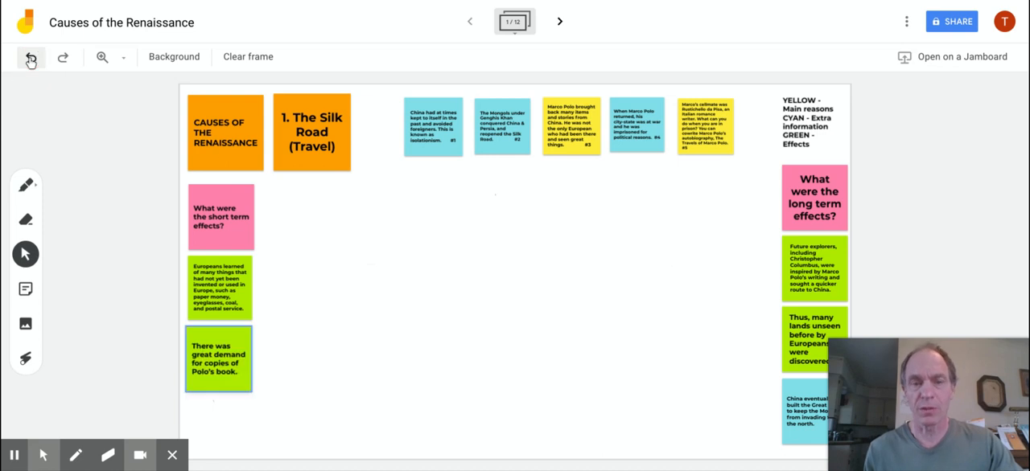
Move and enlarge the pink long term effects note mid-frame, then undo it
{"action": "left_click_drag", "start_coordinate": [813, 198], "coordinate": [637, 220]}
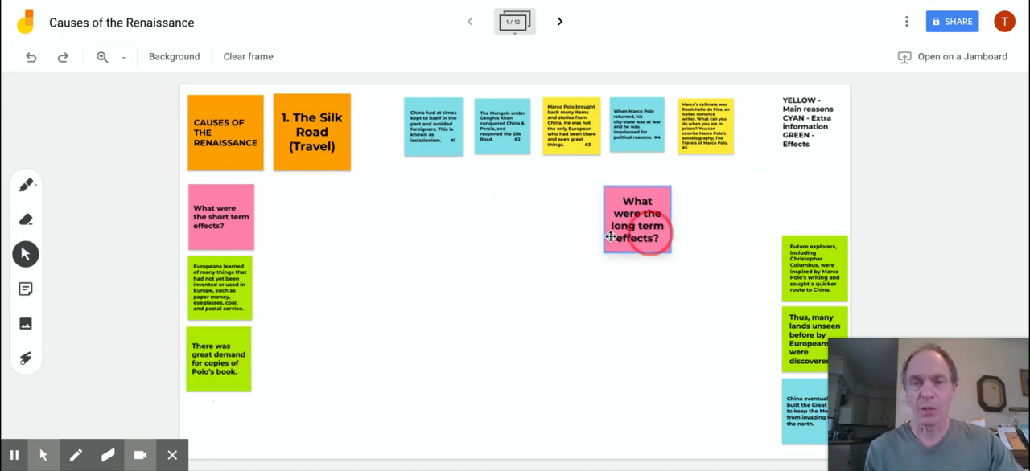
{"action": "left_click_drag", "start_coordinate": [637, 220], "coordinate": [411, 239]}
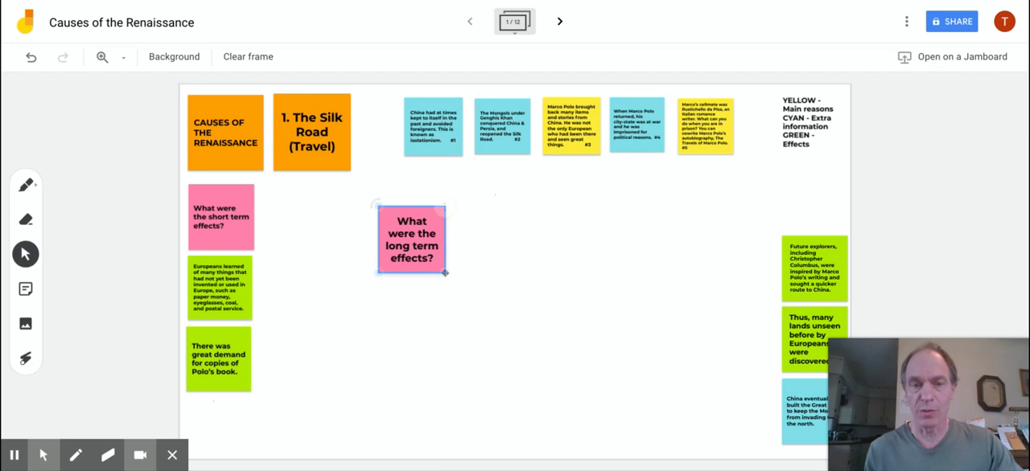
{"action": "left_click_drag", "start_coordinate": [444, 274], "coordinate": [555, 382]}
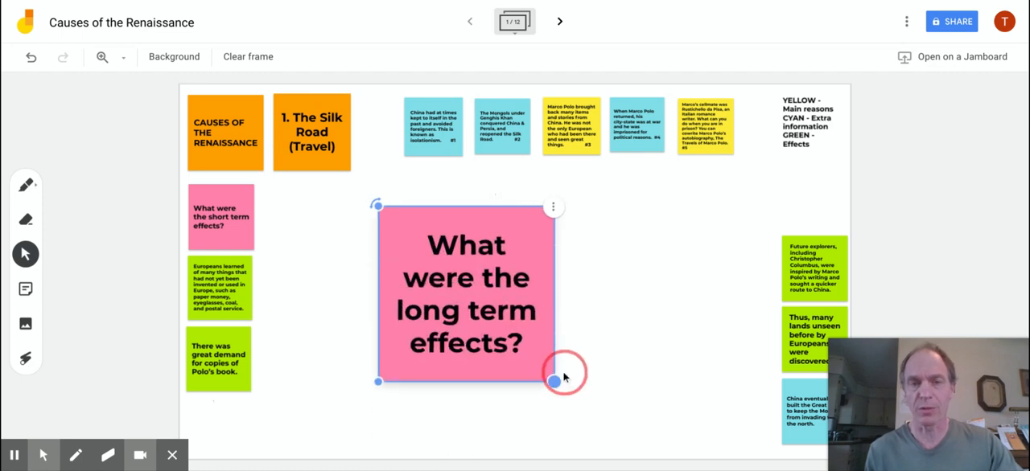
{"action": "left_click", "coordinate": [611, 330]}
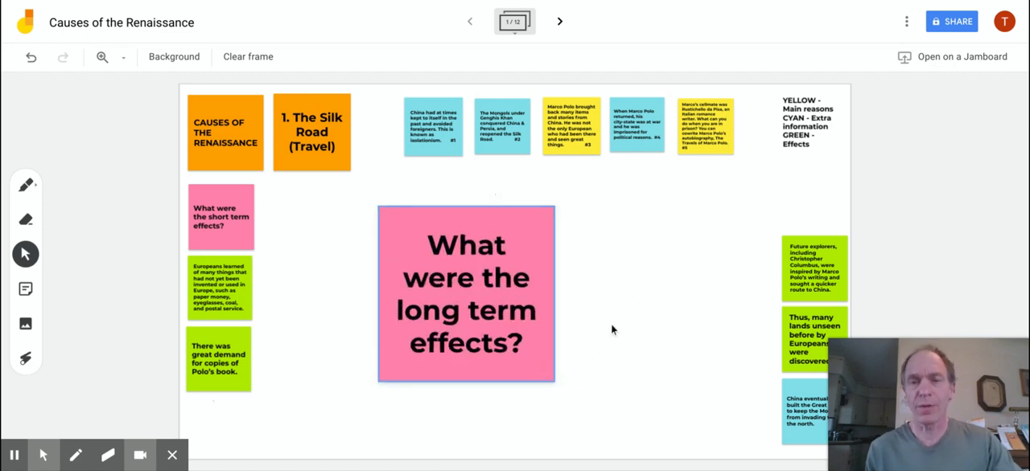
{"action": "left_click", "coordinate": [31, 57]}
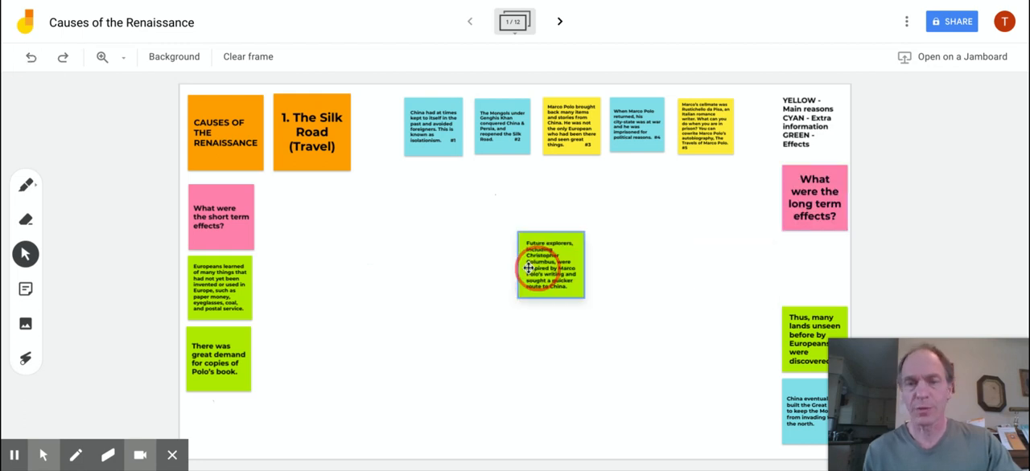
Enlarge the Future explorers note, then undo the enlargement
{"action": "left_click_drag", "start_coordinate": [550, 265], "coordinate": [402, 249]}
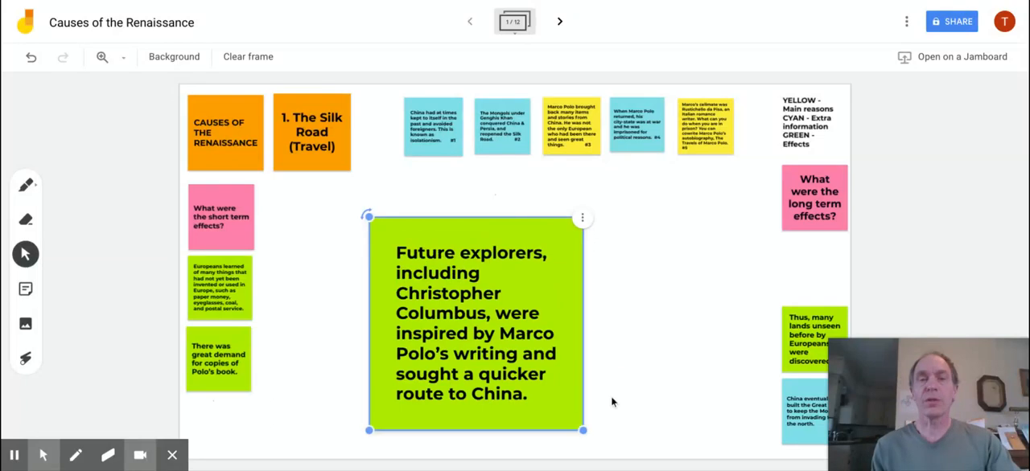
{"action": "left_click", "coordinate": [613, 402]}
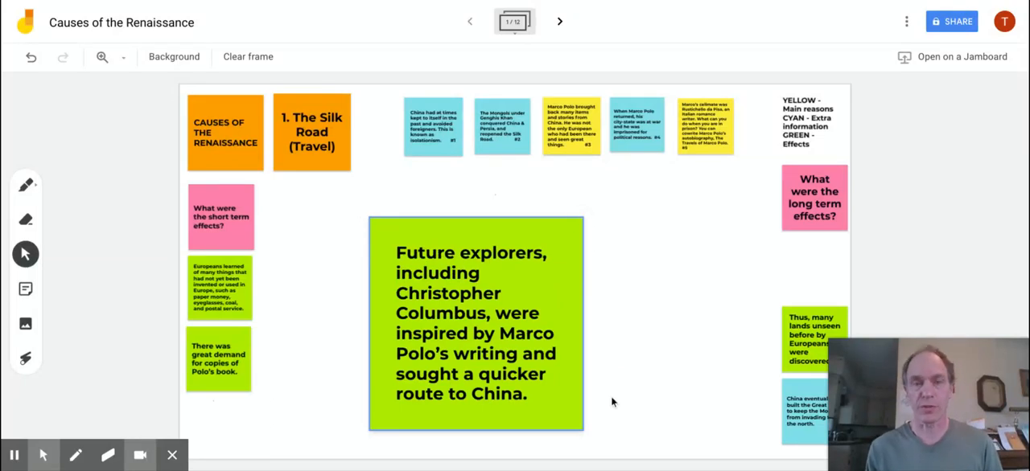
{"action": "mouse_move", "coordinate": [680, 401]}
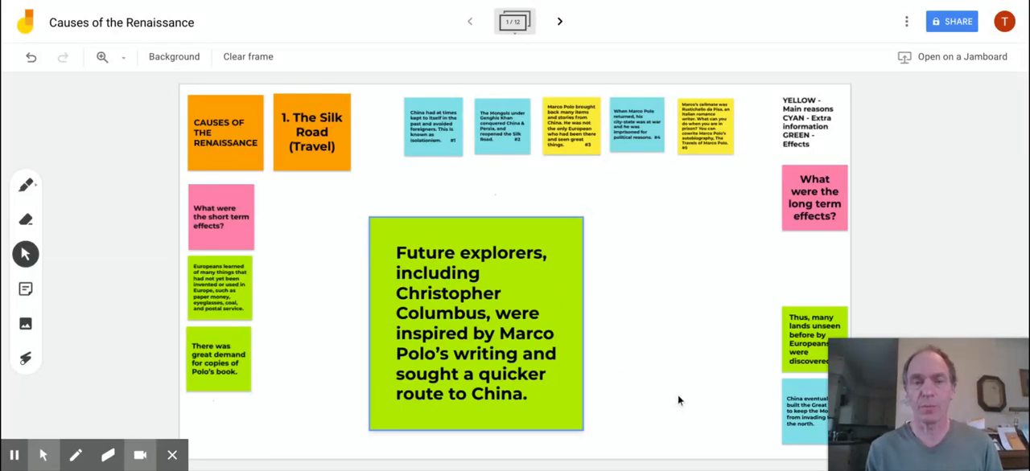
{"action": "left_click", "coordinate": [476, 322]}
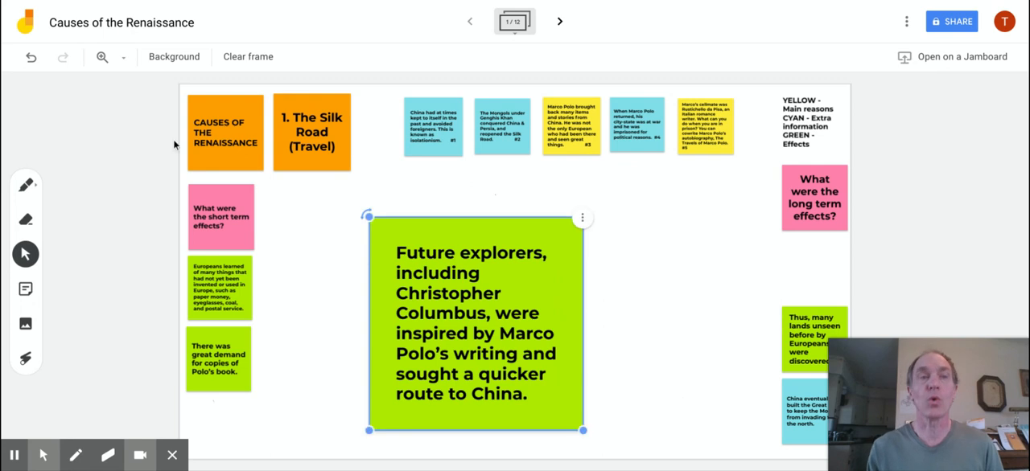
{"action": "left_click", "coordinate": [31, 56]}
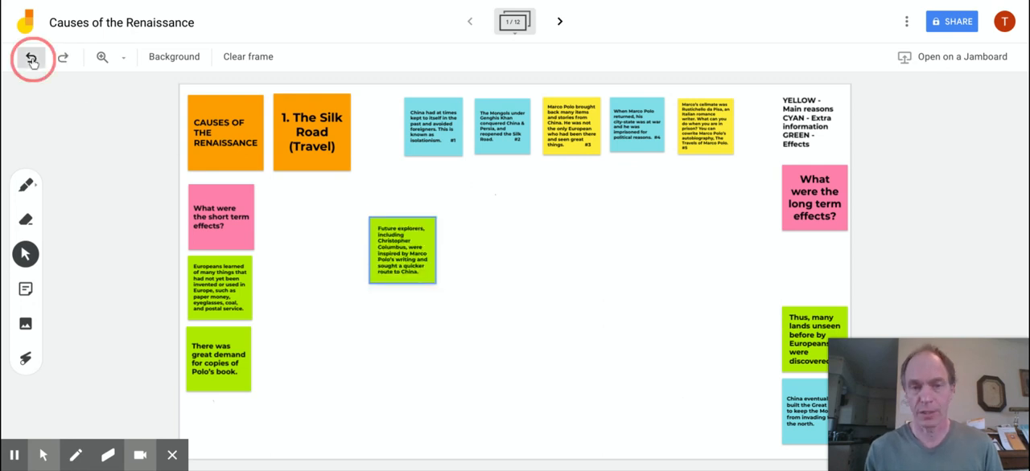
Undo the Future explorers move, then move and enlarge the Thus, many lands note mid-frame
{"action": "left_click", "coordinate": [31, 56]}
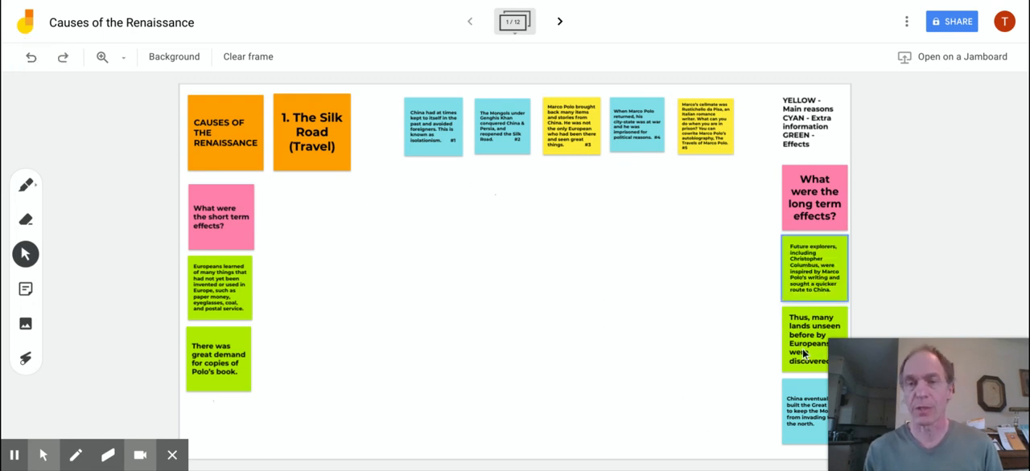
{"action": "left_click_drag", "start_coordinate": [813, 337], "coordinate": [430, 249]}
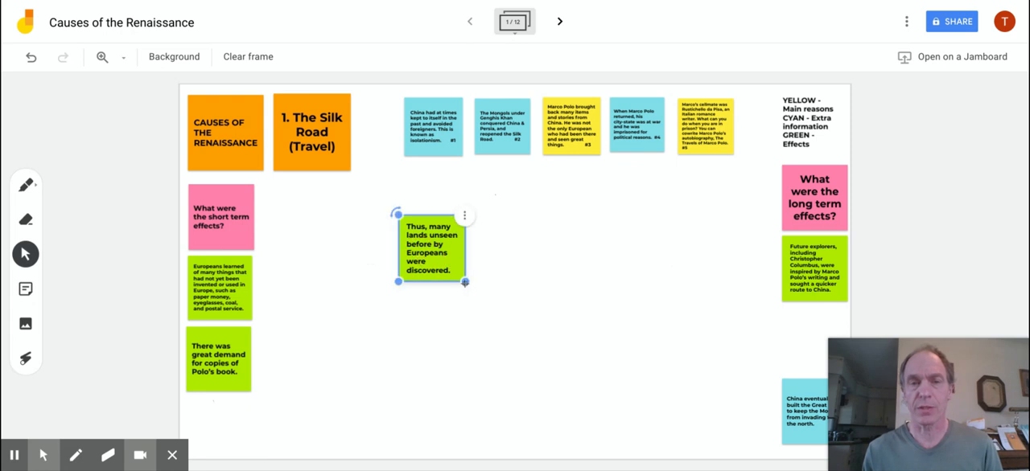
{"action": "left_click_drag", "start_coordinate": [465, 283], "coordinate": [597, 413]}
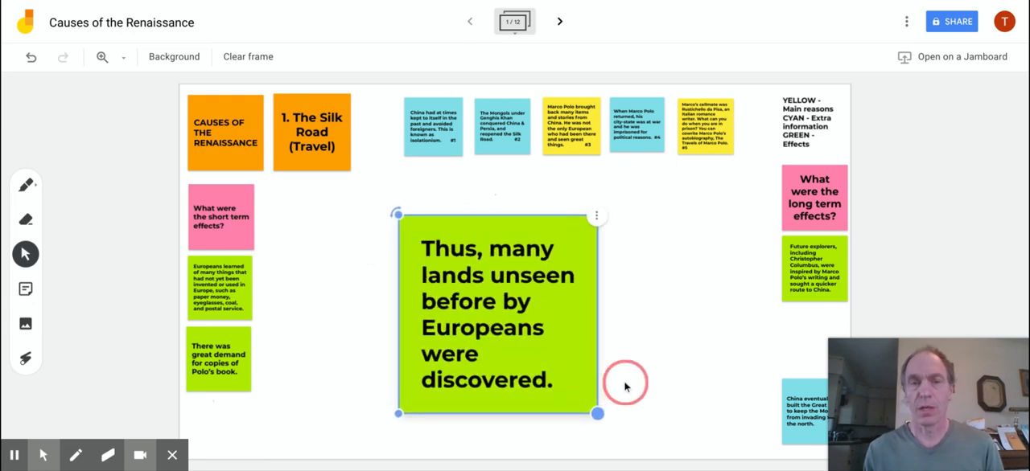
{"action": "left_click", "coordinate": [635, 382]}
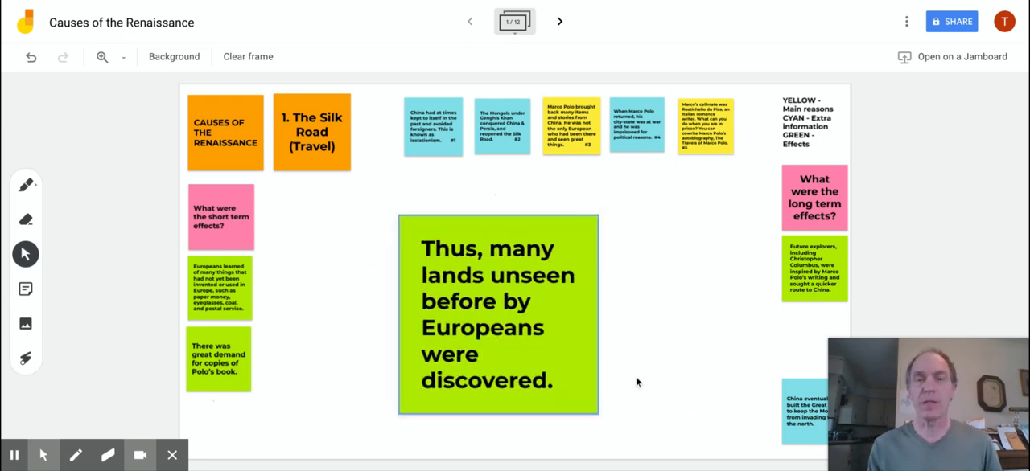
Undo the Thus, many lands enlargement and return the note to the right column
{"action": "left_click", "coordinate": [497, 316]}
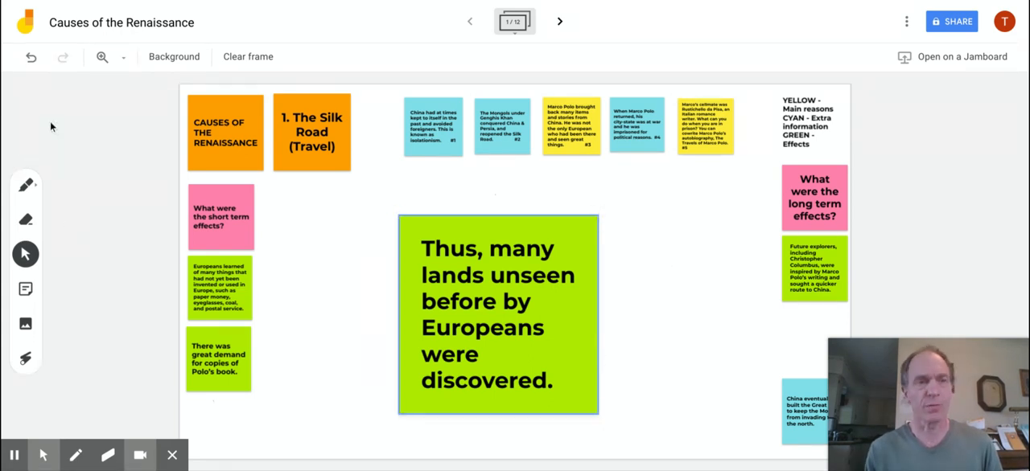
{"action": "left_click", "coordinate": [31, 56]}
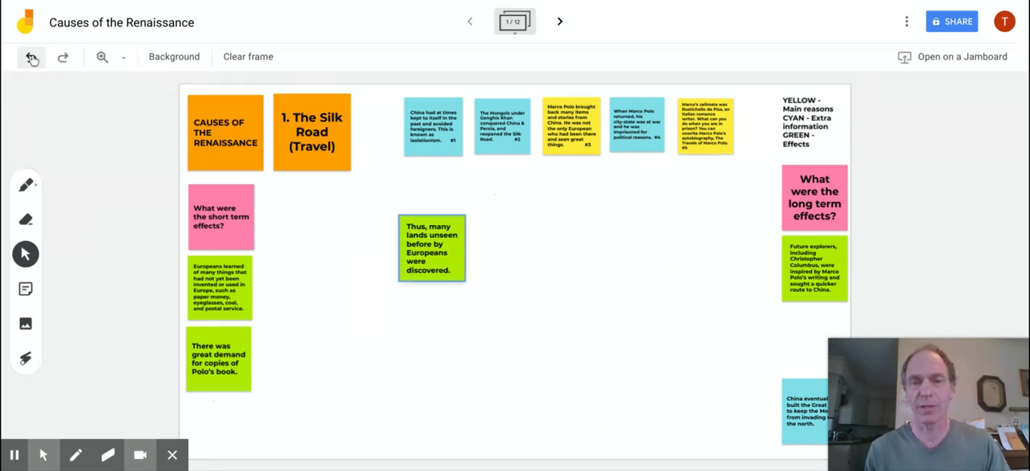
{"action": "left_click_drag", "start_coordinate": [431, 248], "coordinate": [813, 337]}
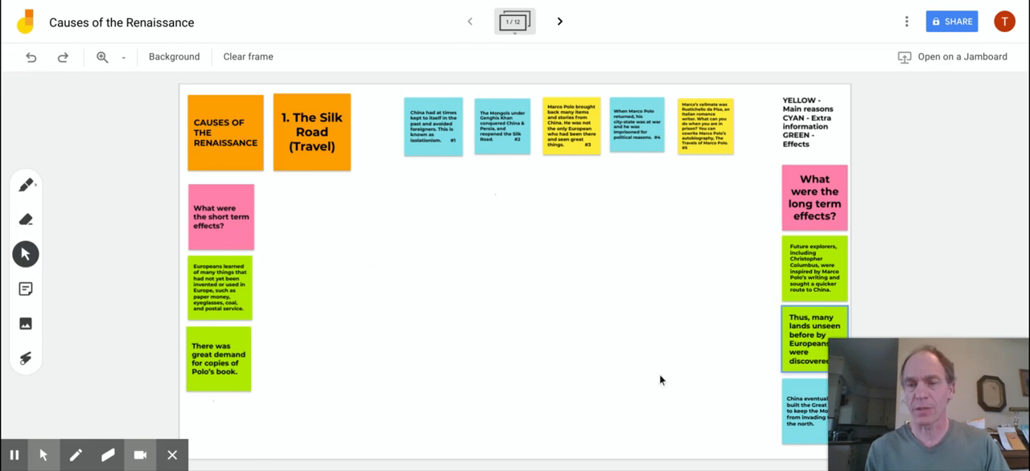
{"action": "left_click_drag", "start_coordinate": [805, 414], "coordinate": [478, 312]}
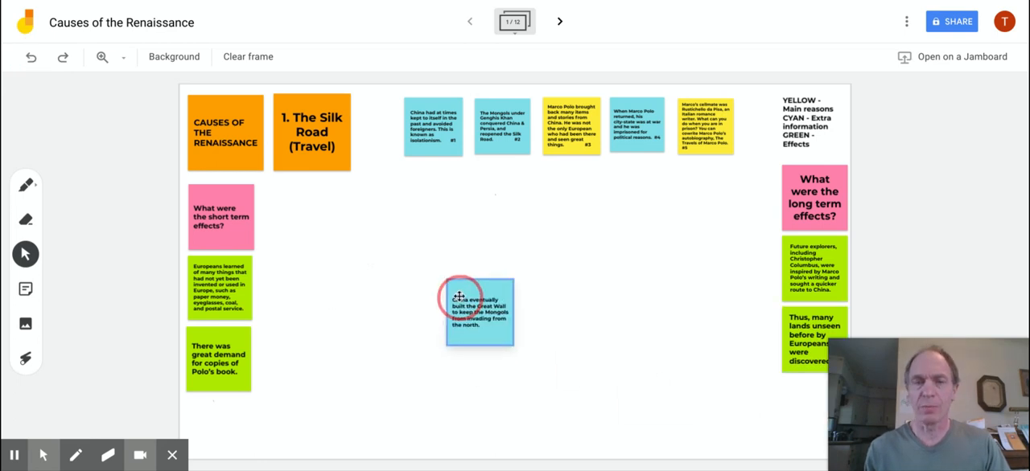
{"action": "left_click_drag", "start_coordinate": [480, 312], "coordinate": [455, 237]}
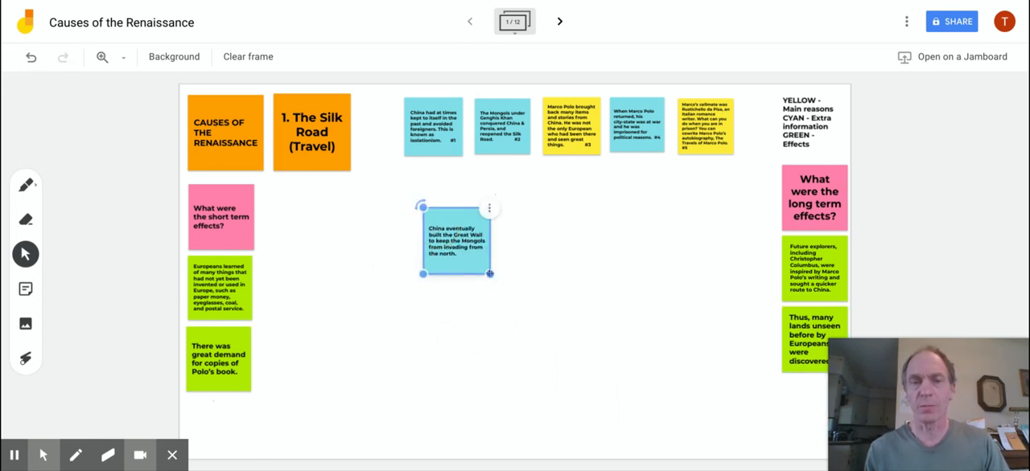
{"action": "left_click_drag", "start_coordinate": [489, 274], "coordinate": [613, 397]}
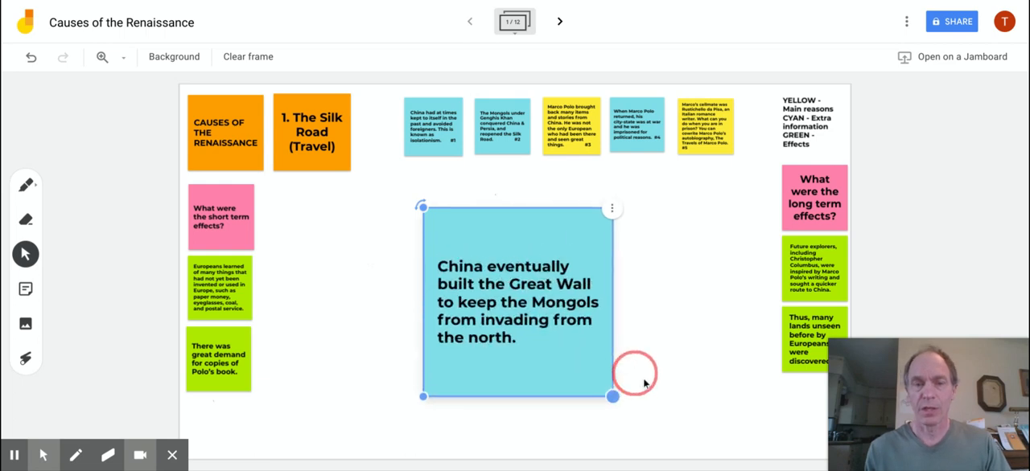
{"action": "left_click_drag", "start_coordinate": [613, 397], "coordinate": [627, 411]}
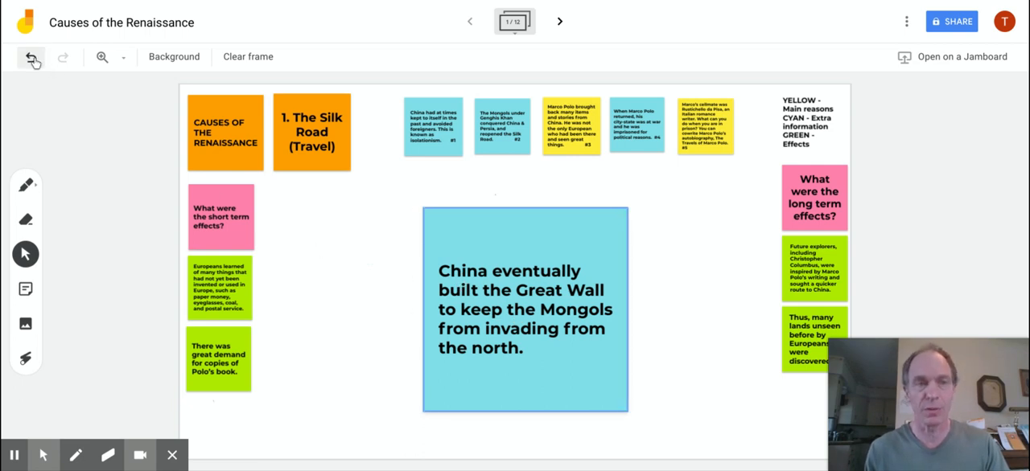
{"action": "mouse_move", "coordinate": [32, 58]}
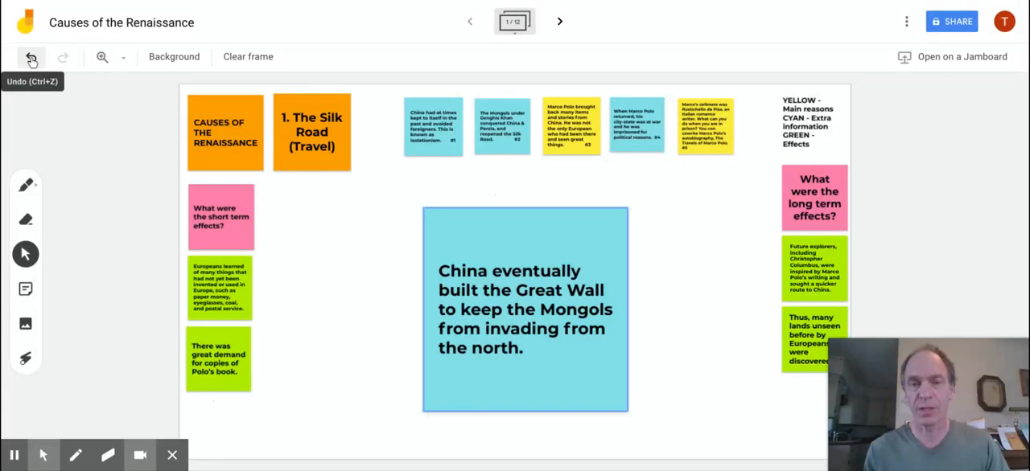
{"action": "left_click", "coordinate": [31, 61]}
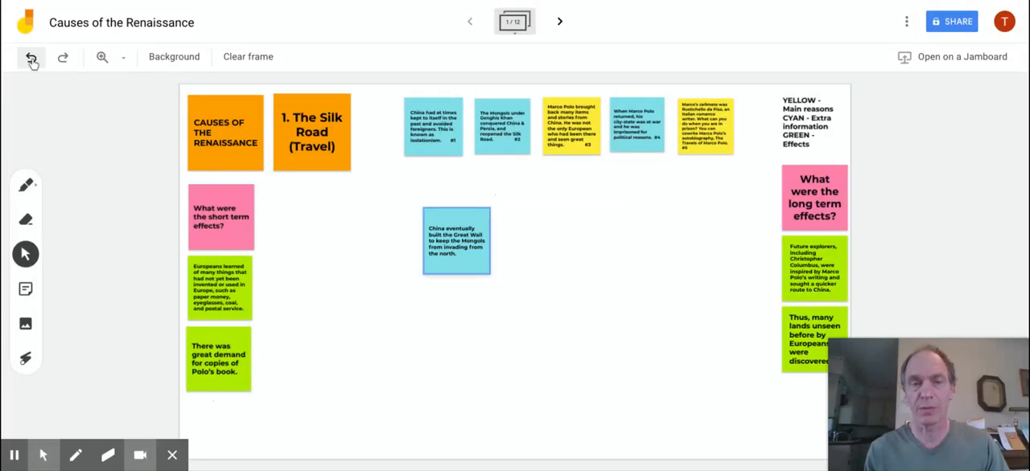
{"action": "left_click_drag", "start_coordinate": [456, 239], "coordinate": [808, 414]}
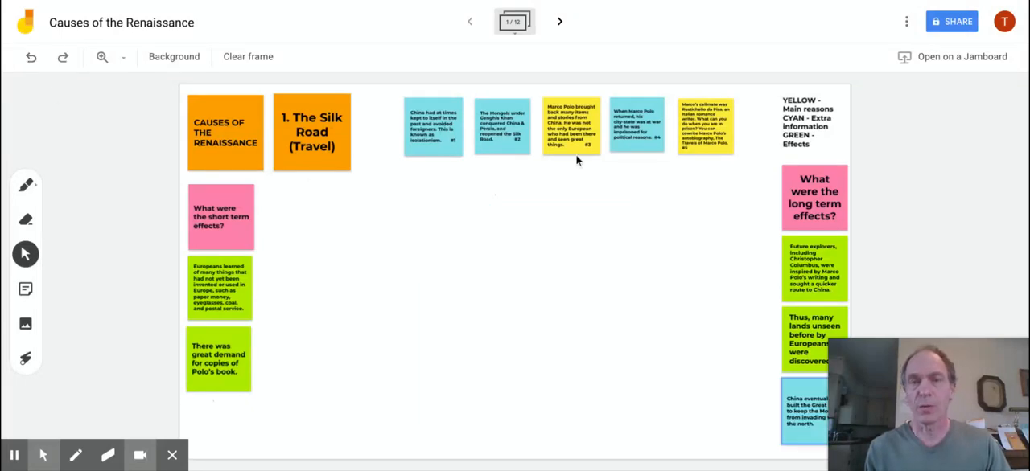
Move yellow note #3 to the board centre and enlarge it
{"action": "left_click", "coordinate": [571, 129]}
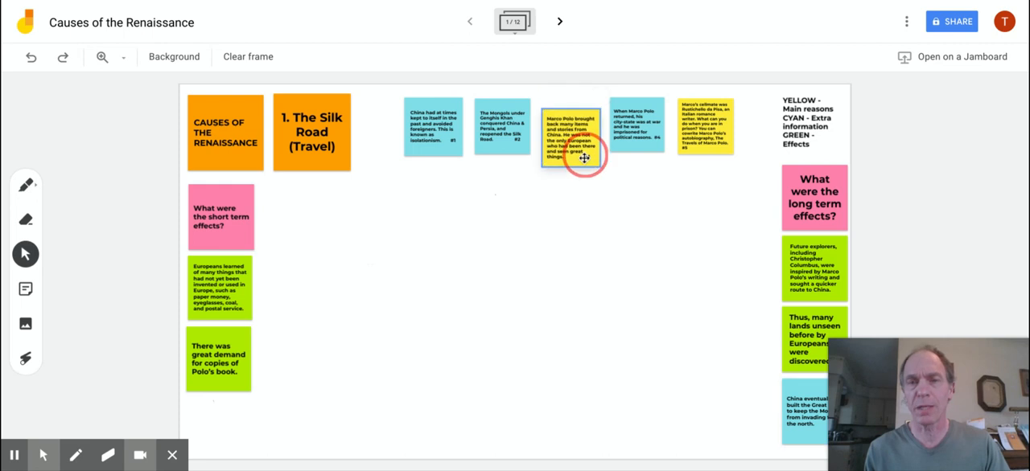
{"action": "left_click_drag", "start_coordinate": [571, 137], "coordinate": [364, 237]}
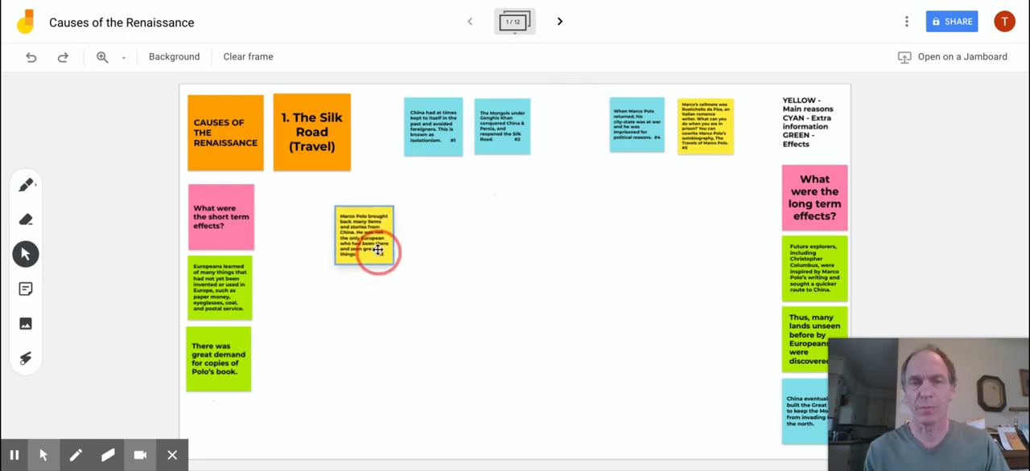
{"action": "left_click_drag", "start_coordinate": [364, 241], "coordinate": [362, 229]}
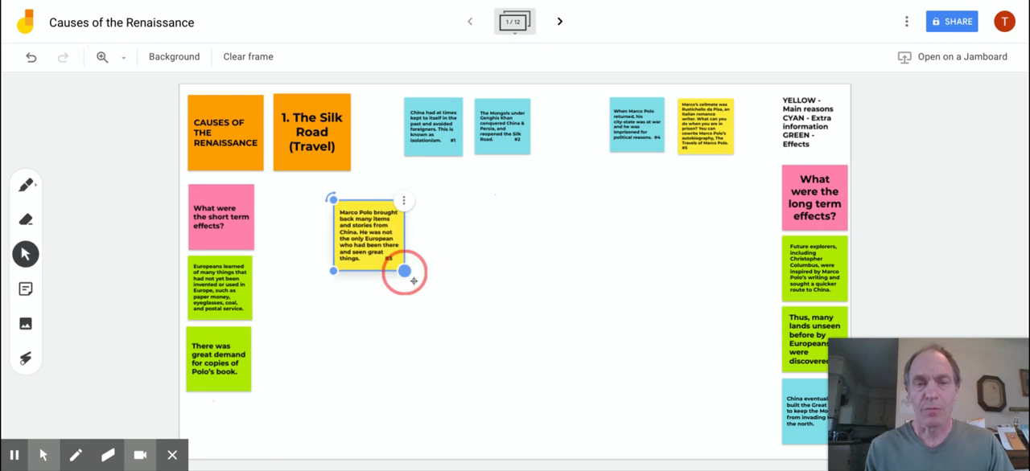
{"action": "left_click_drag", "start_coordinate": [405, 271], "coordinate": [516, 381]}
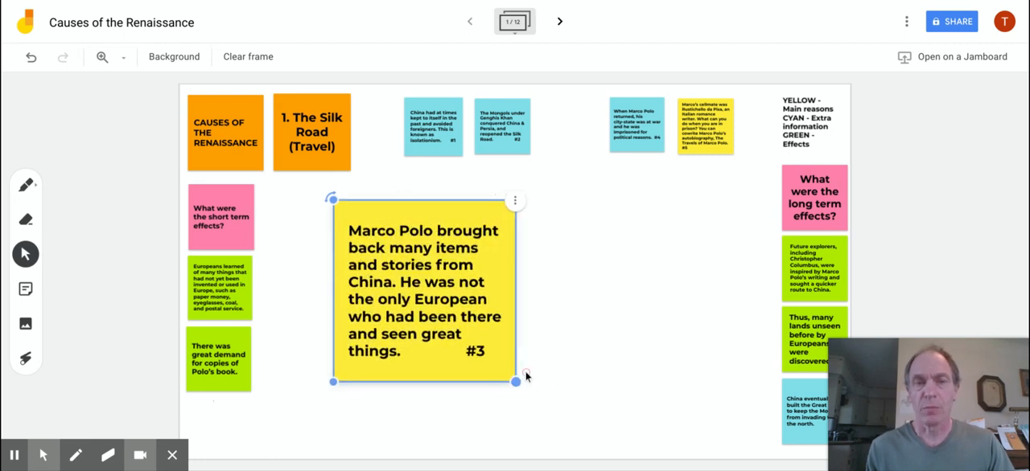
{"action": "mouse_move", "coordinate": [555, 229]}
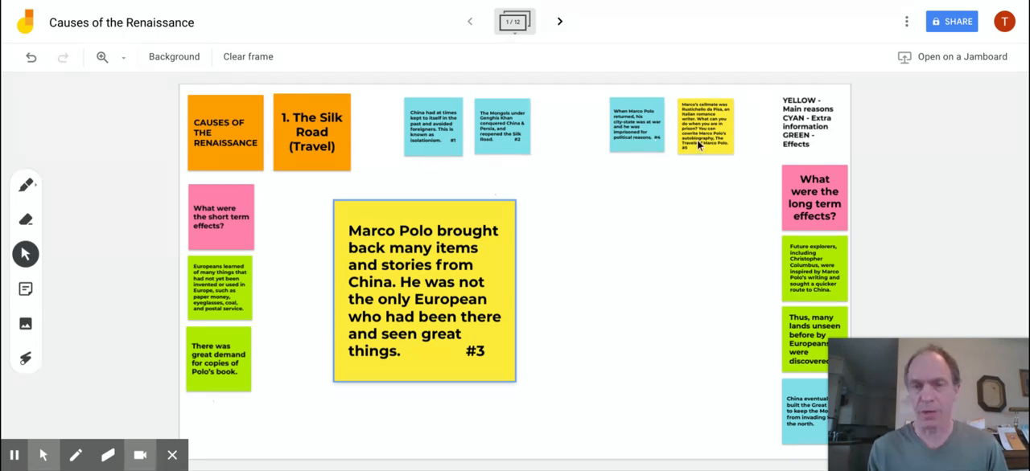
Place yellow note #5 beside #3 and enlarge it to match
{"action": "left_click_drag", "start_coordinate": [706, 124], "coordinate": [577, 233]}
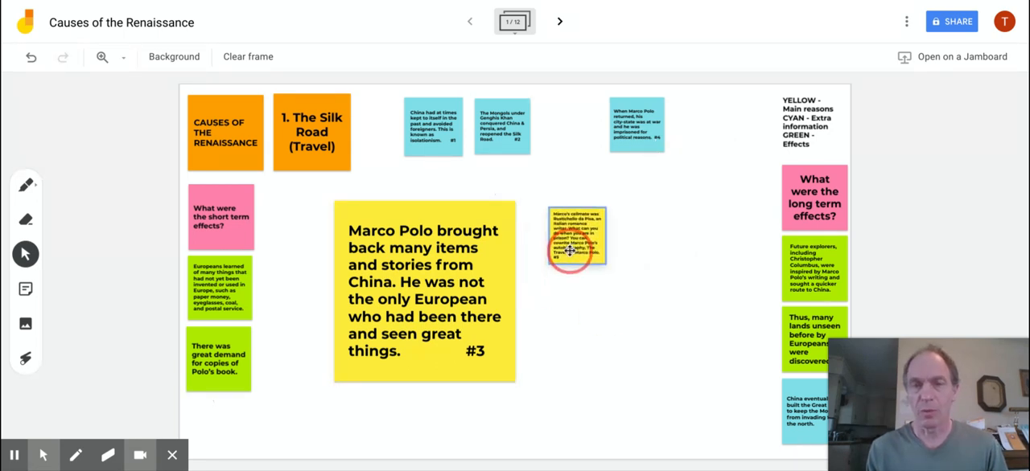
{"action": "left_click", "coordinate": [575, 233]}
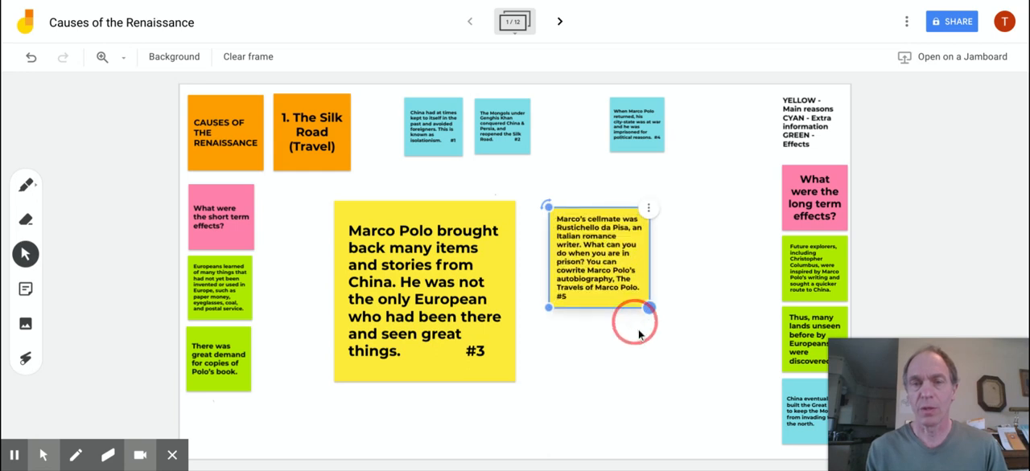
{"action": "left_click_drag", "start_coordinate": [650, 310], "coordinate": [731, 390]}
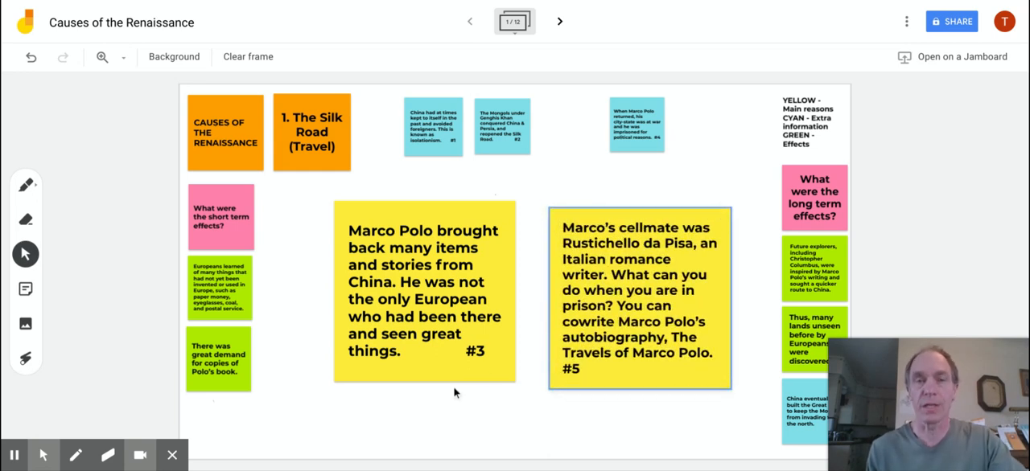
{"action": "mouse_move", "coordinate": [231, 460]}
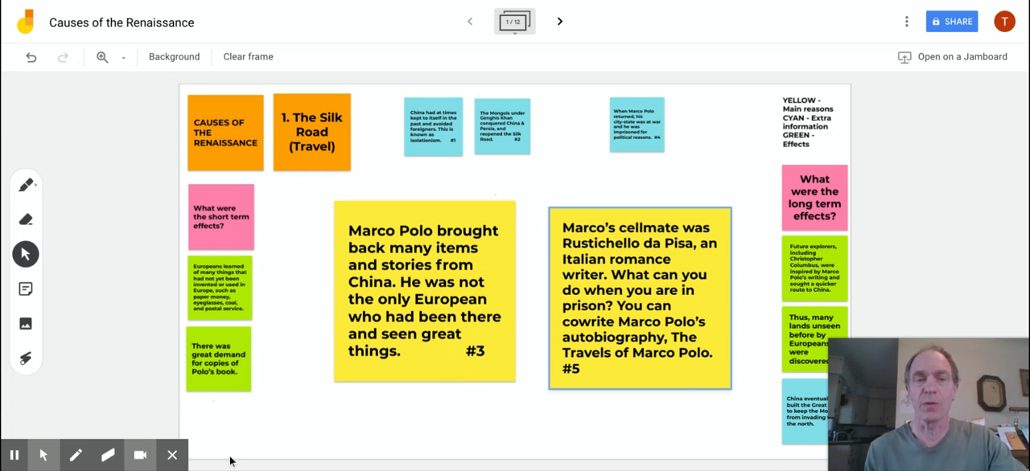